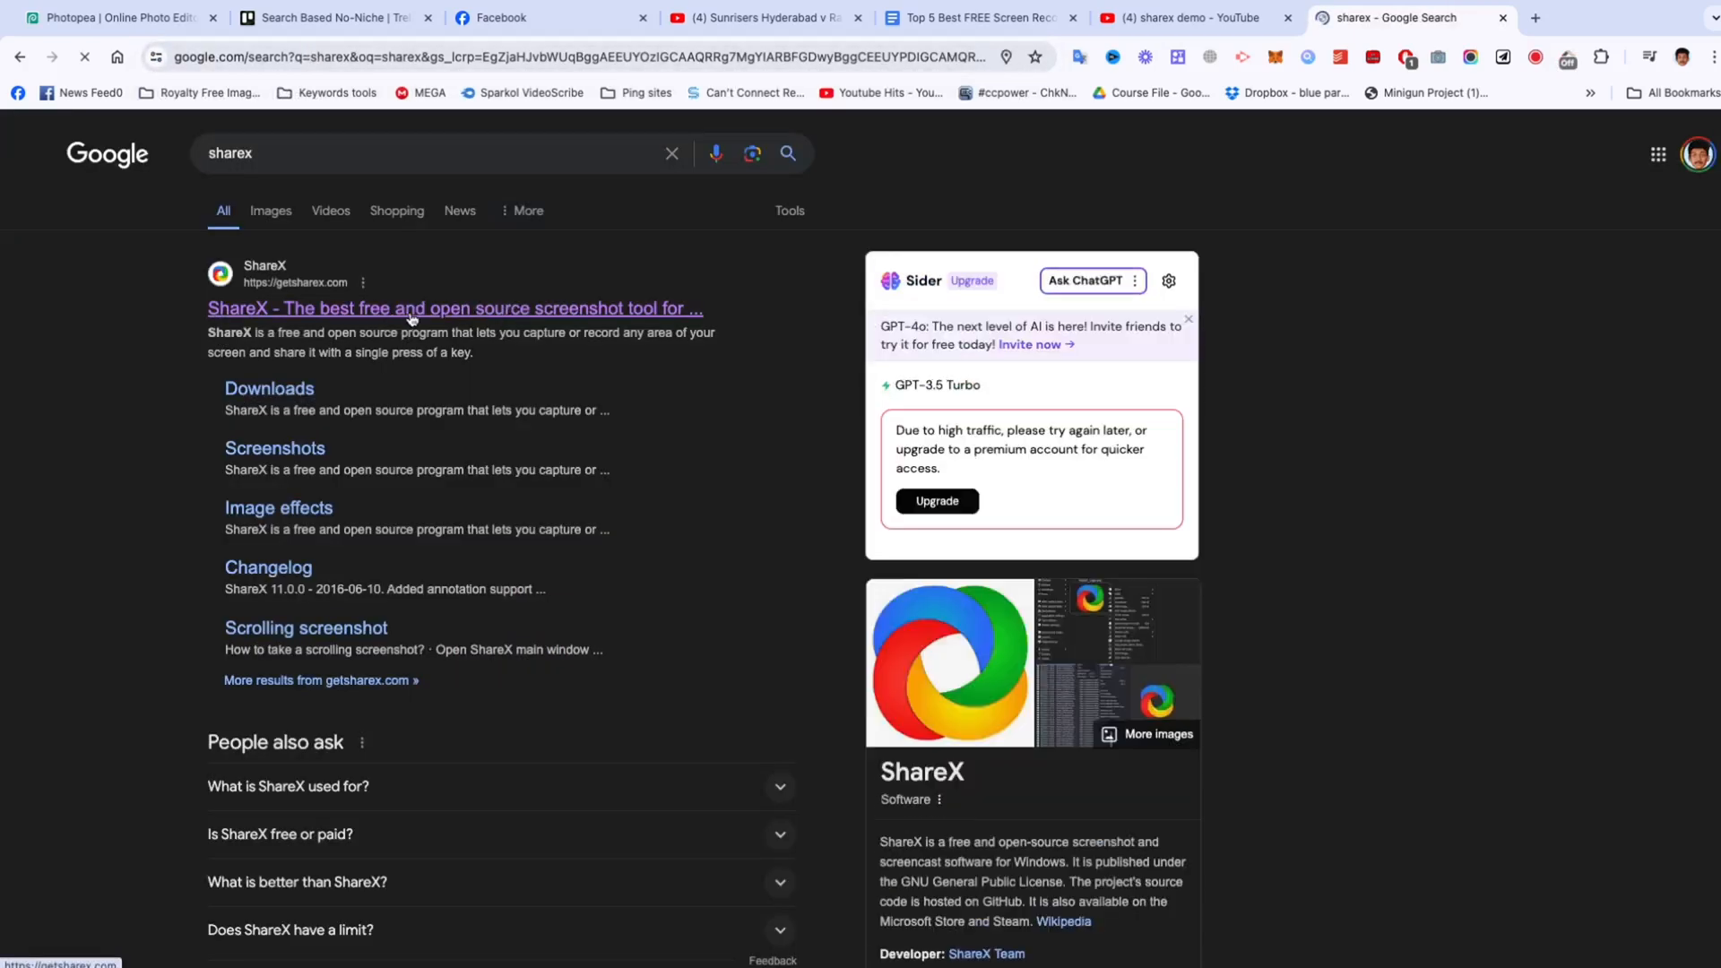
# Step: Open getsharex.com from the search results and scroll through its Capture features
pyautogui.click(453, 308)
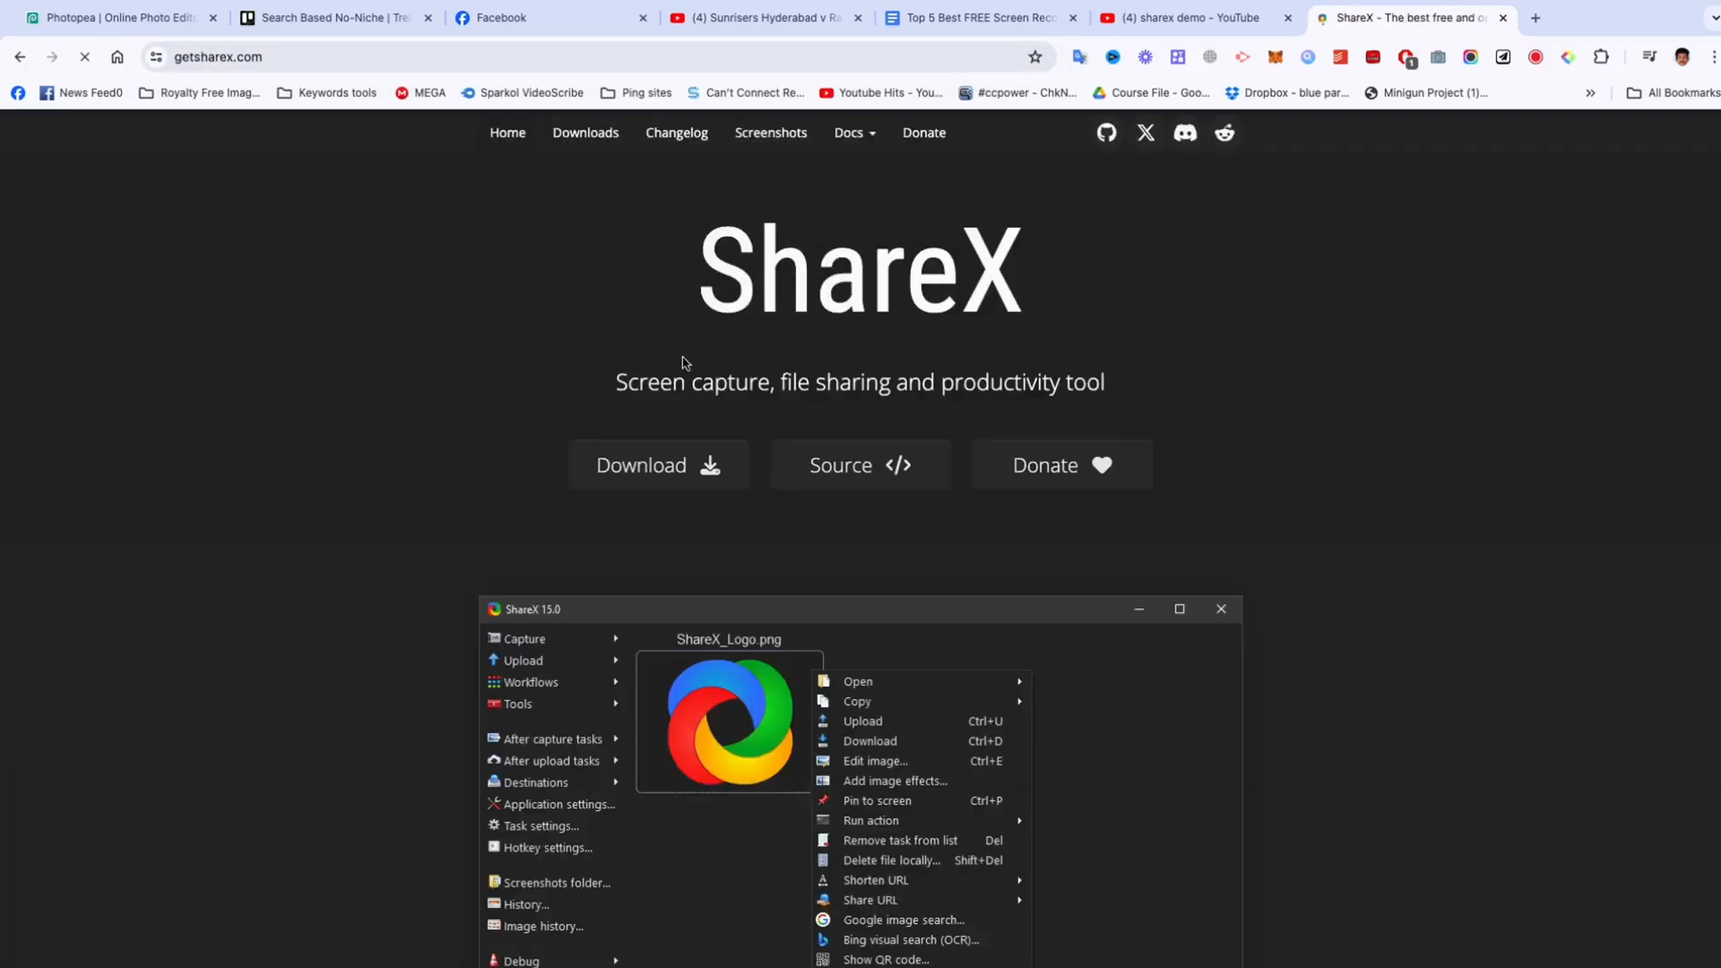
pyautogui.scroll(-3)
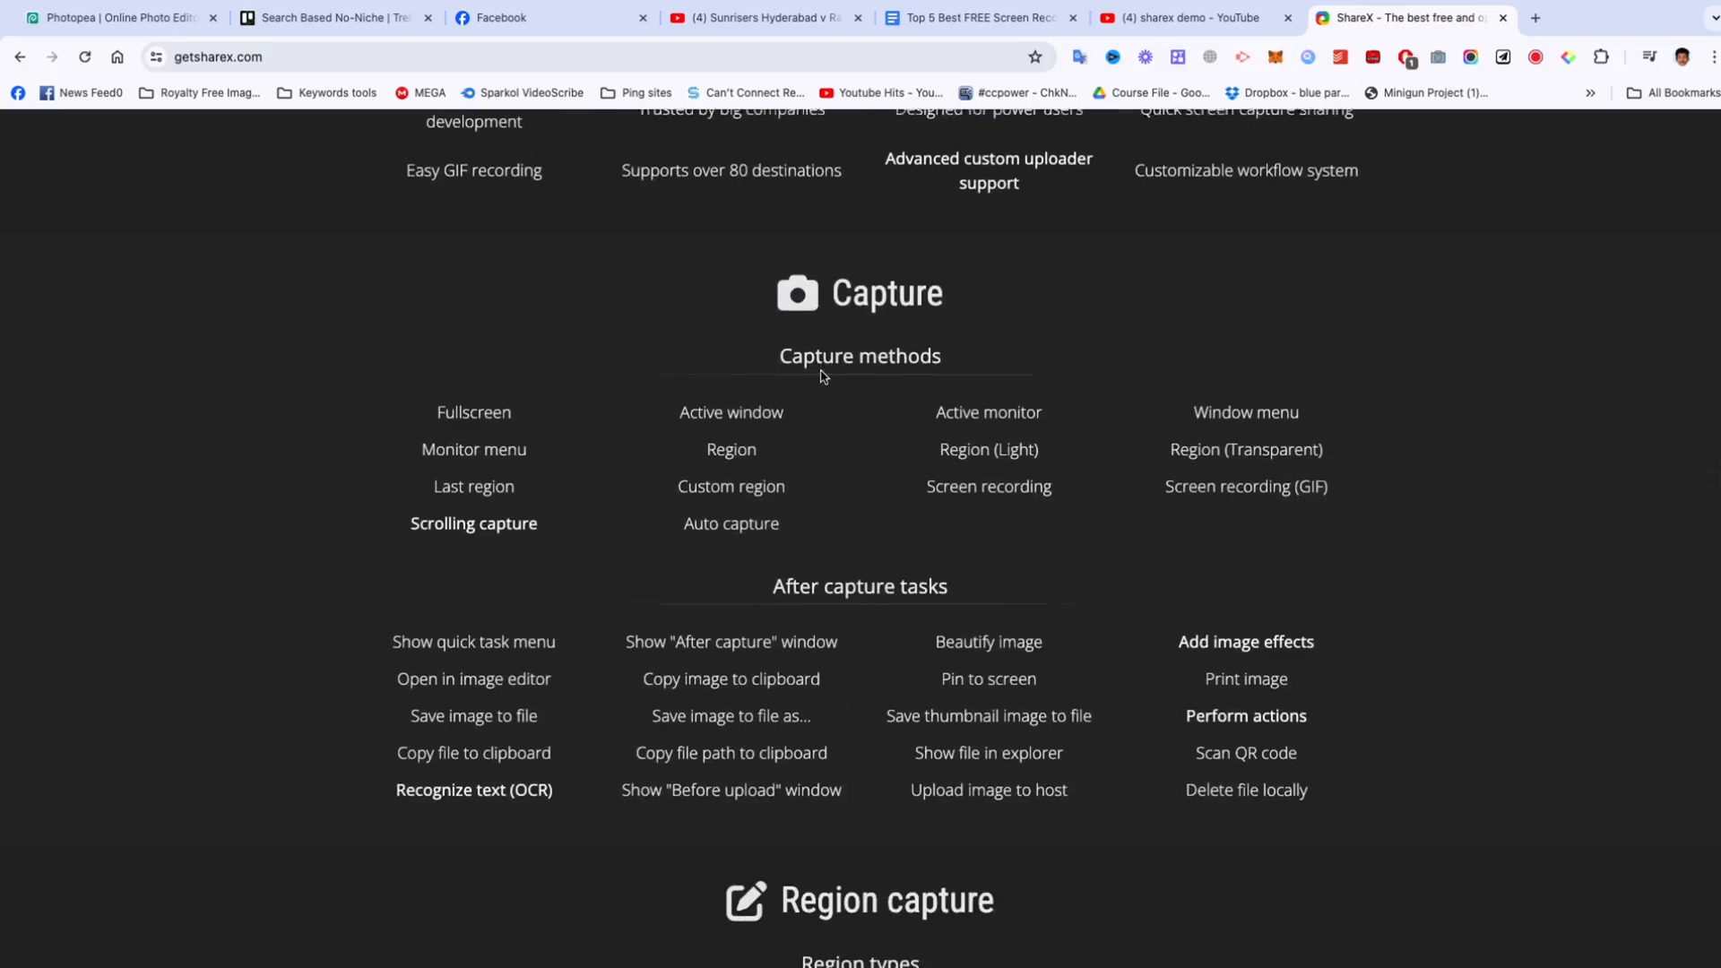
pyautogui.scroll(-3)
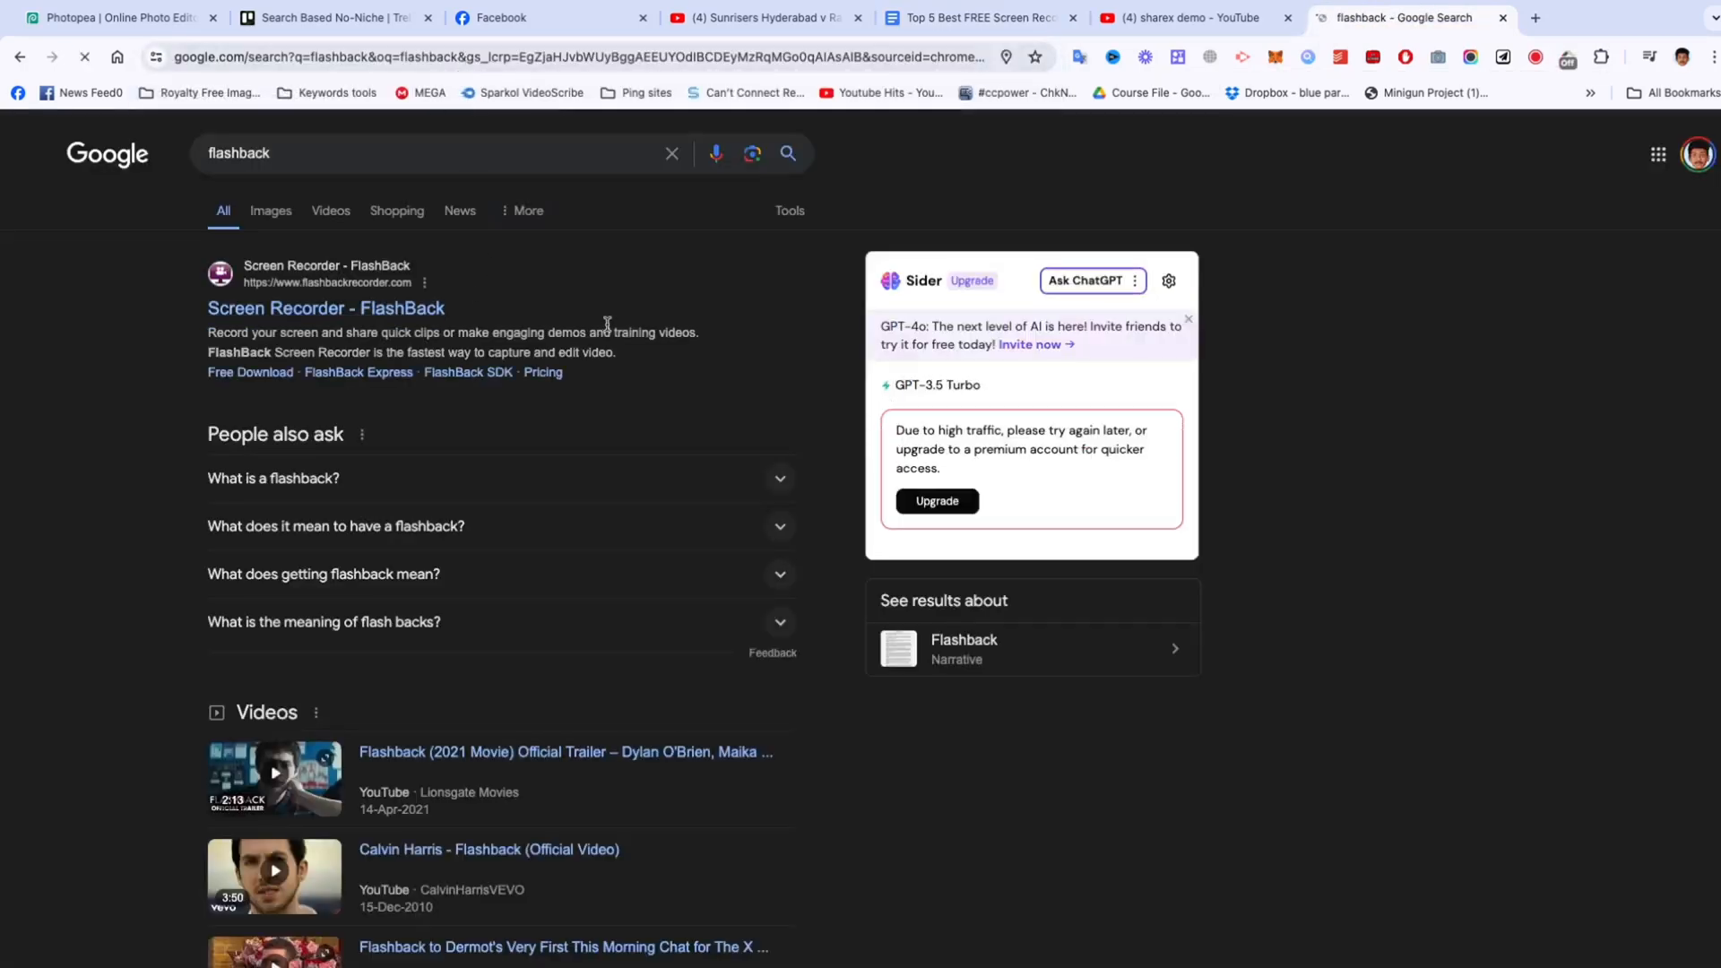
# Step: Open the FlashBack Screen Recorder homepage and scroll down to its Windows system requirements
pyautogui.click(324, 309)
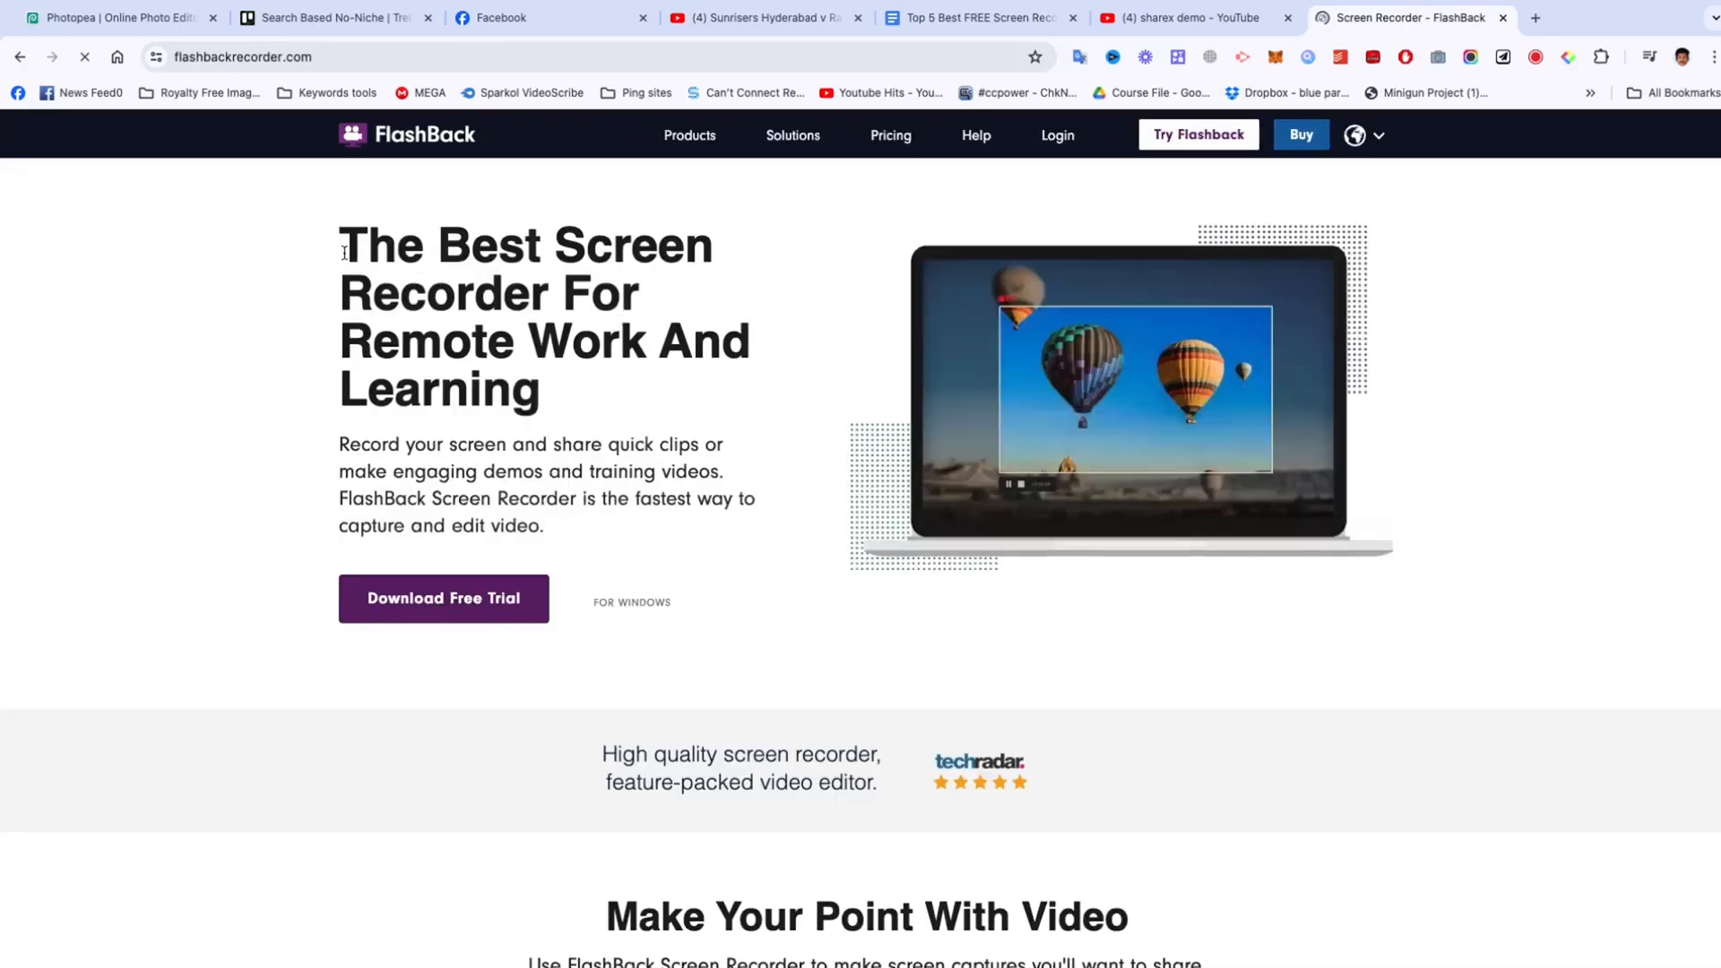
pyautogui.scroll(-3)
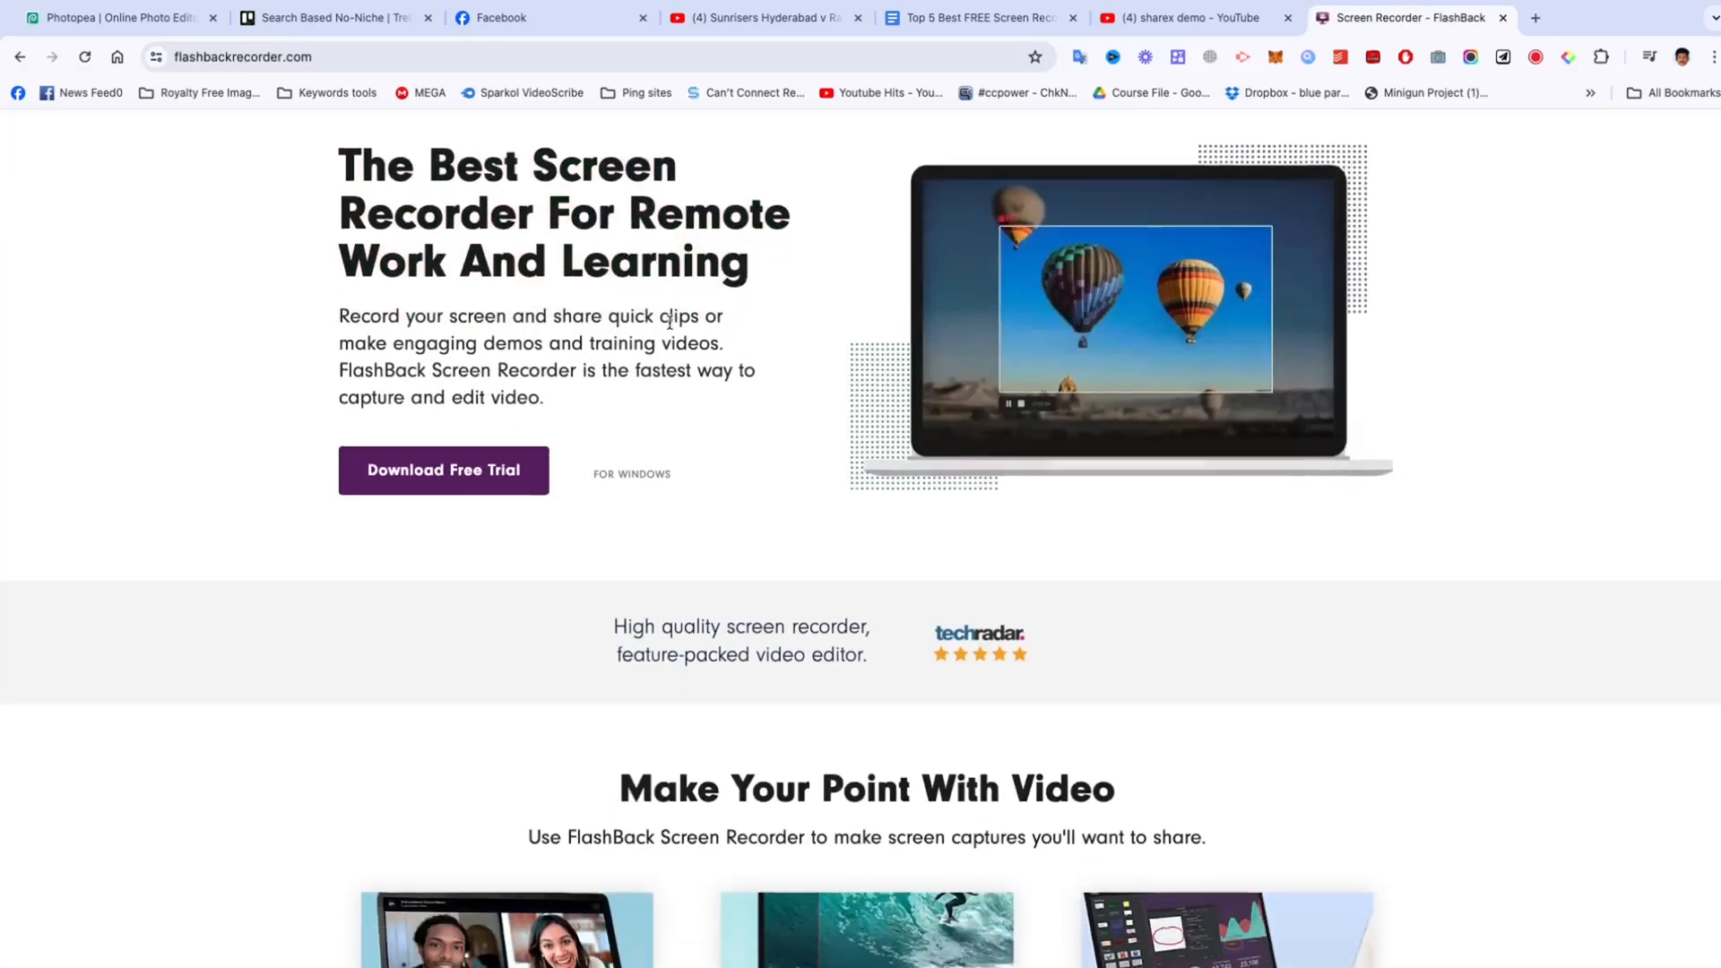
pyautogui.scroll(-3)
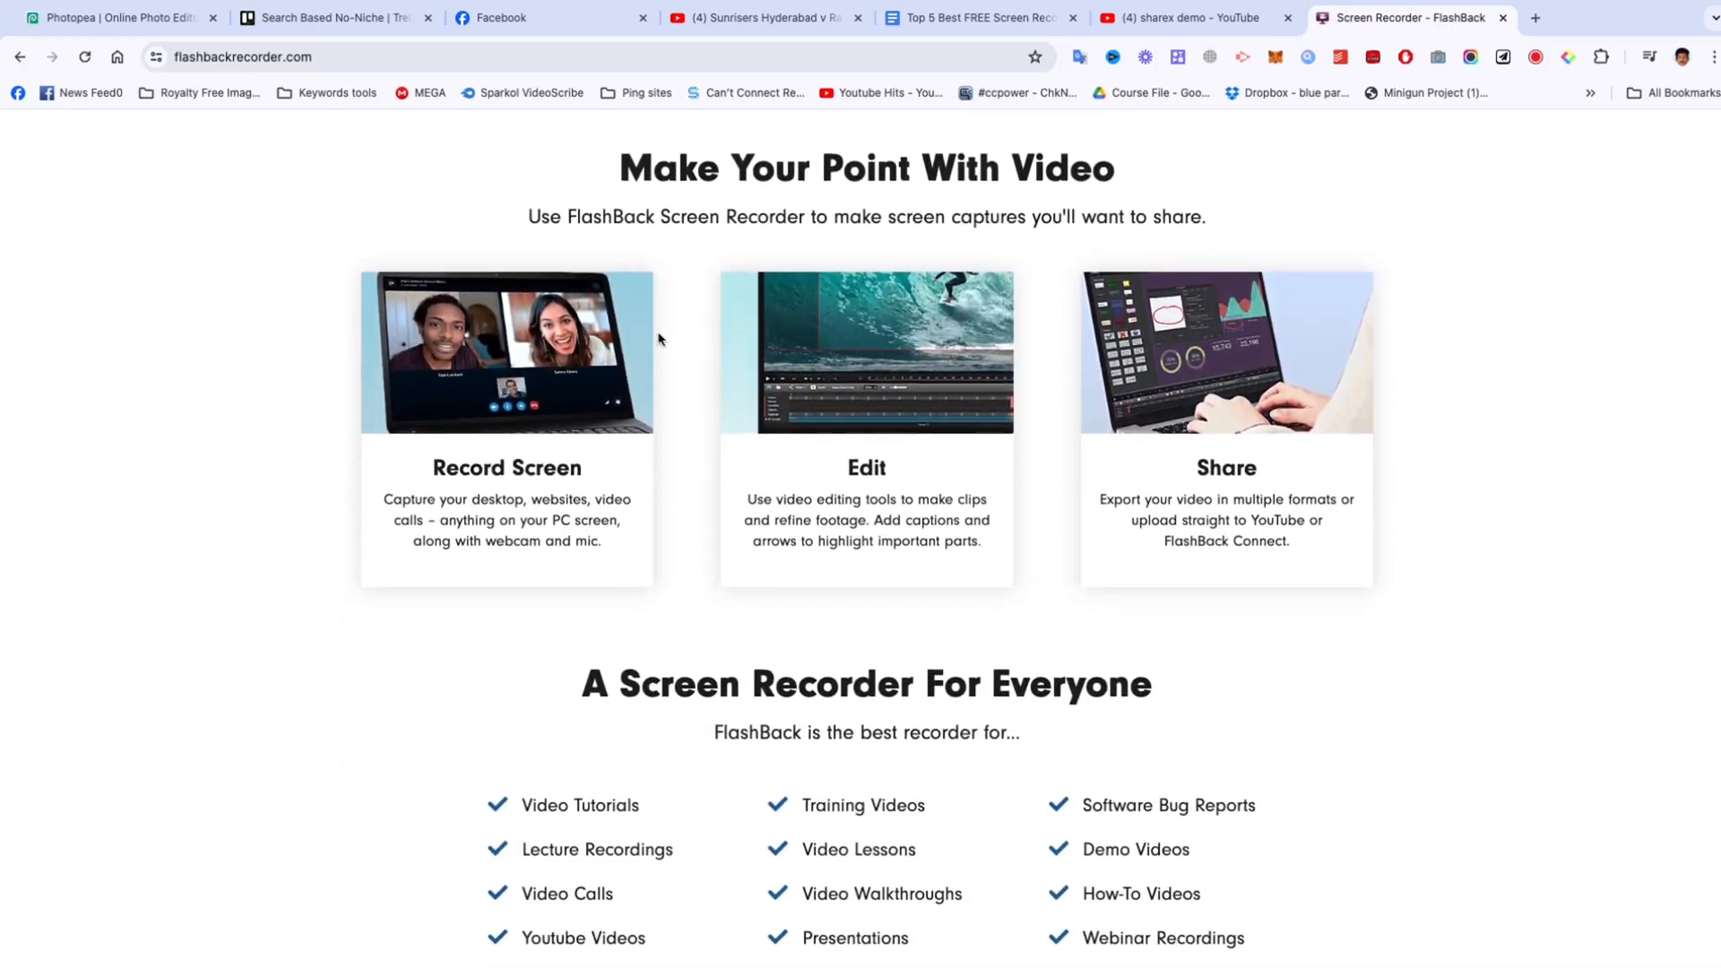
pyautogui.scroll(-3)
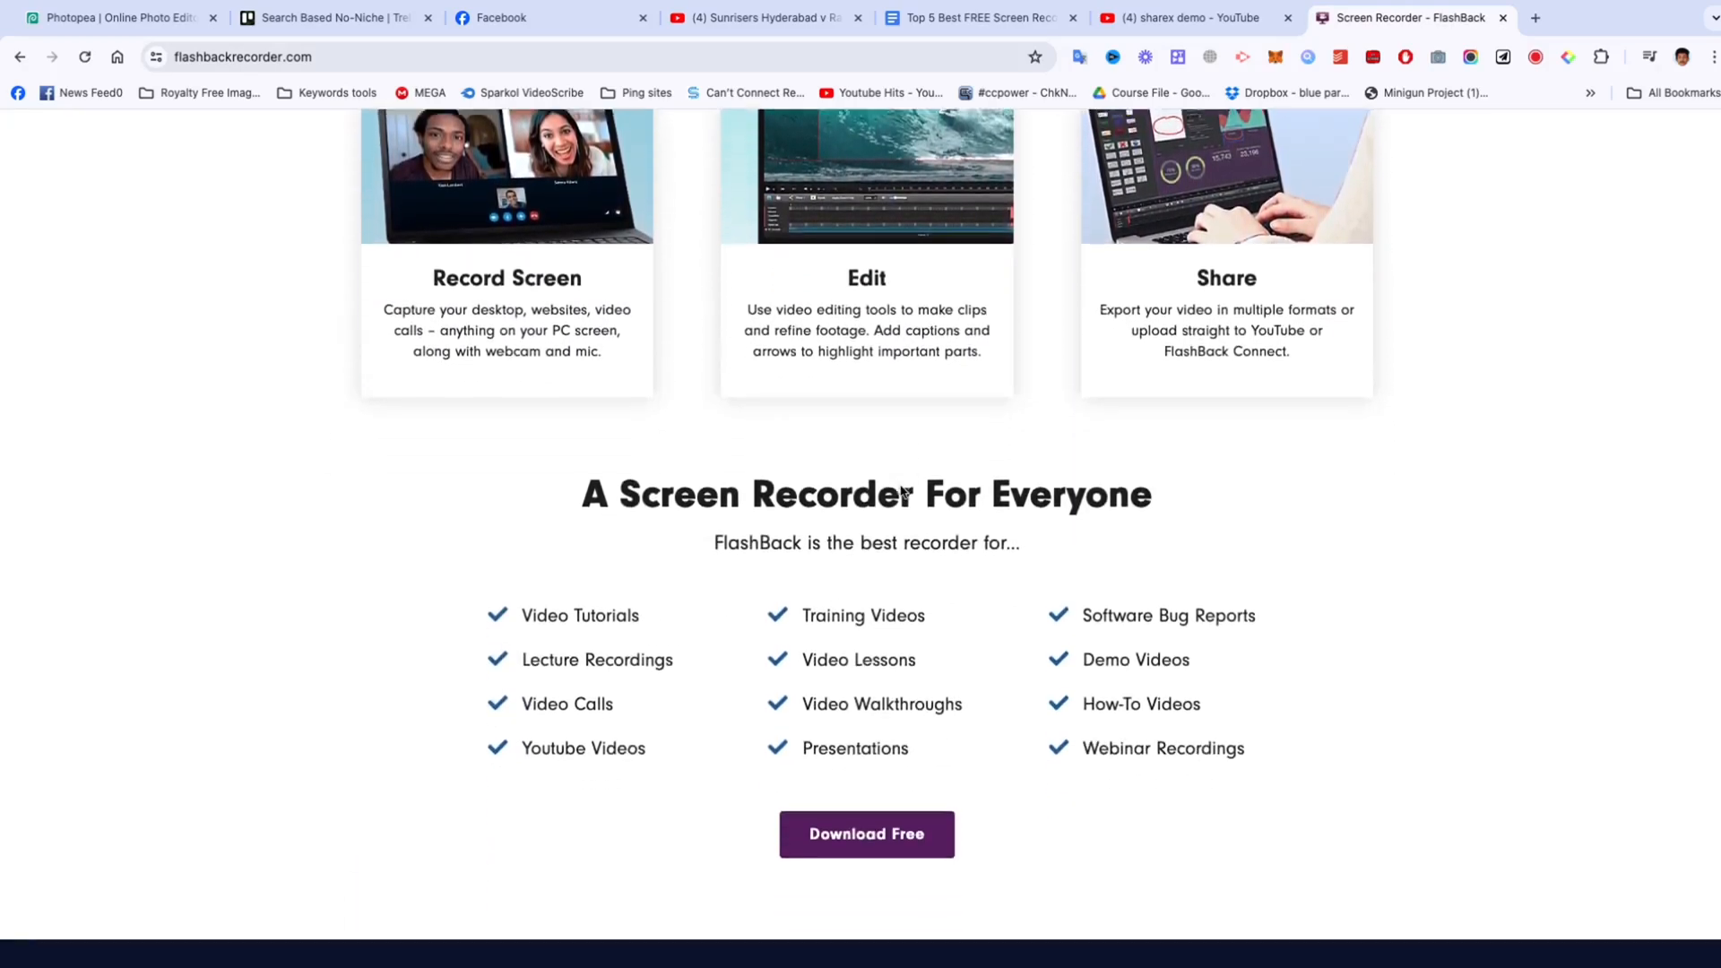
pyautogui.scroll(-3)
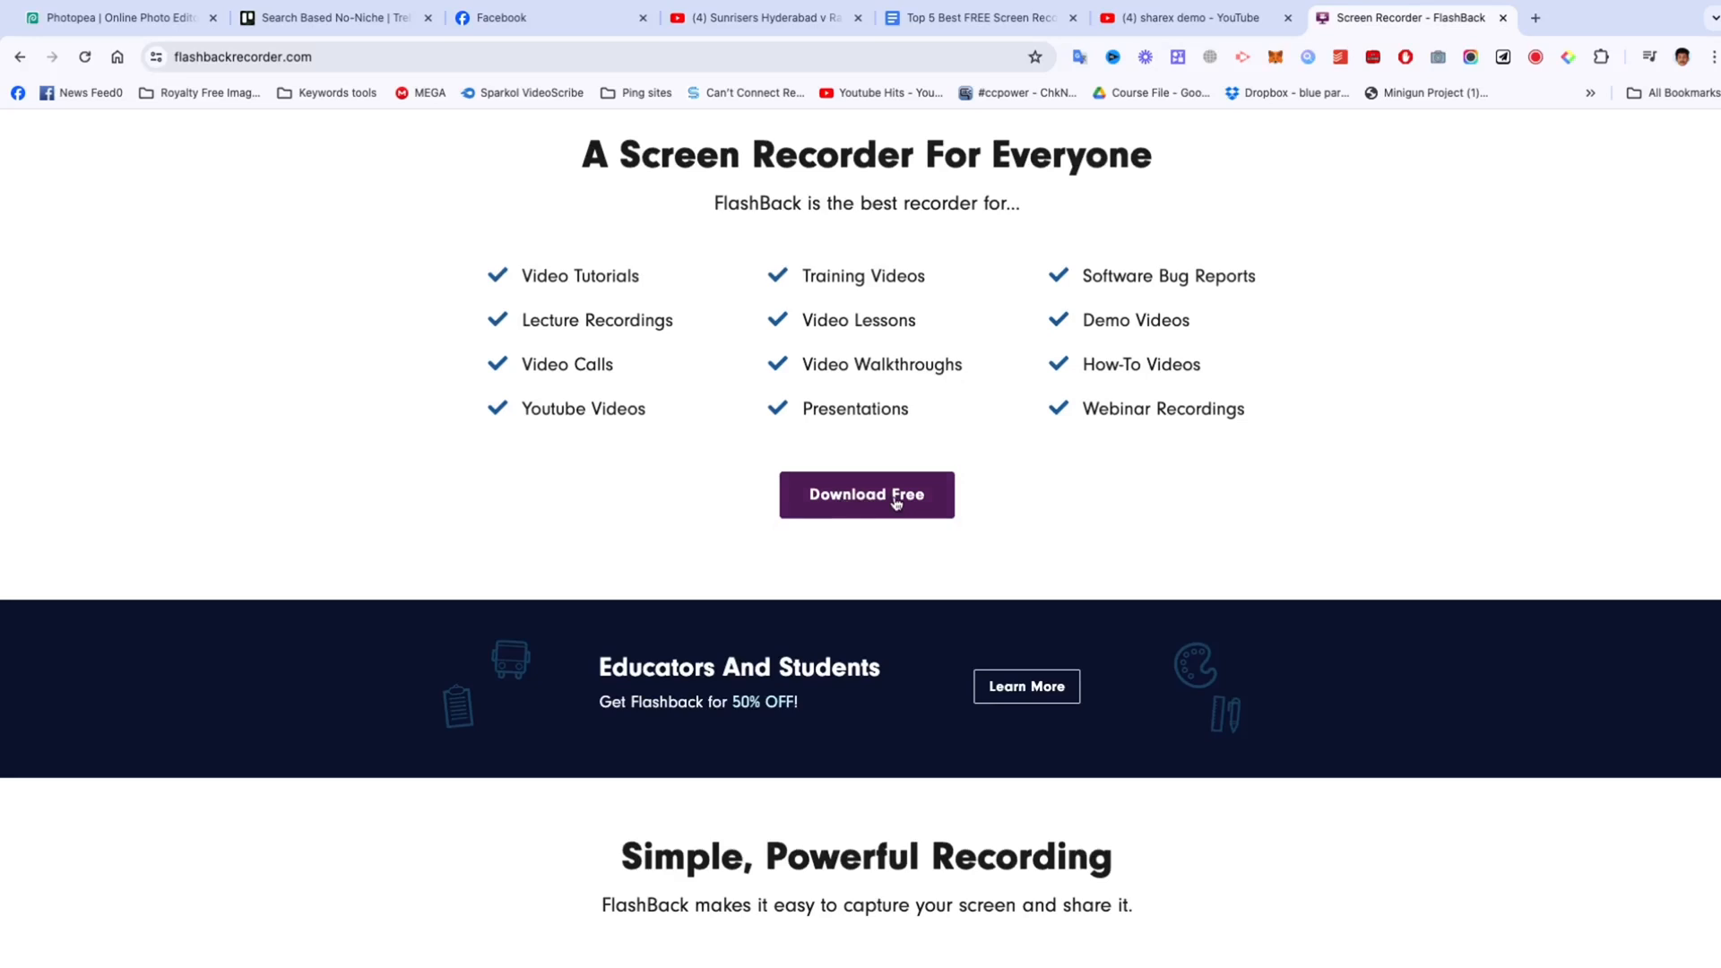
pyautogui.scroll(-3)
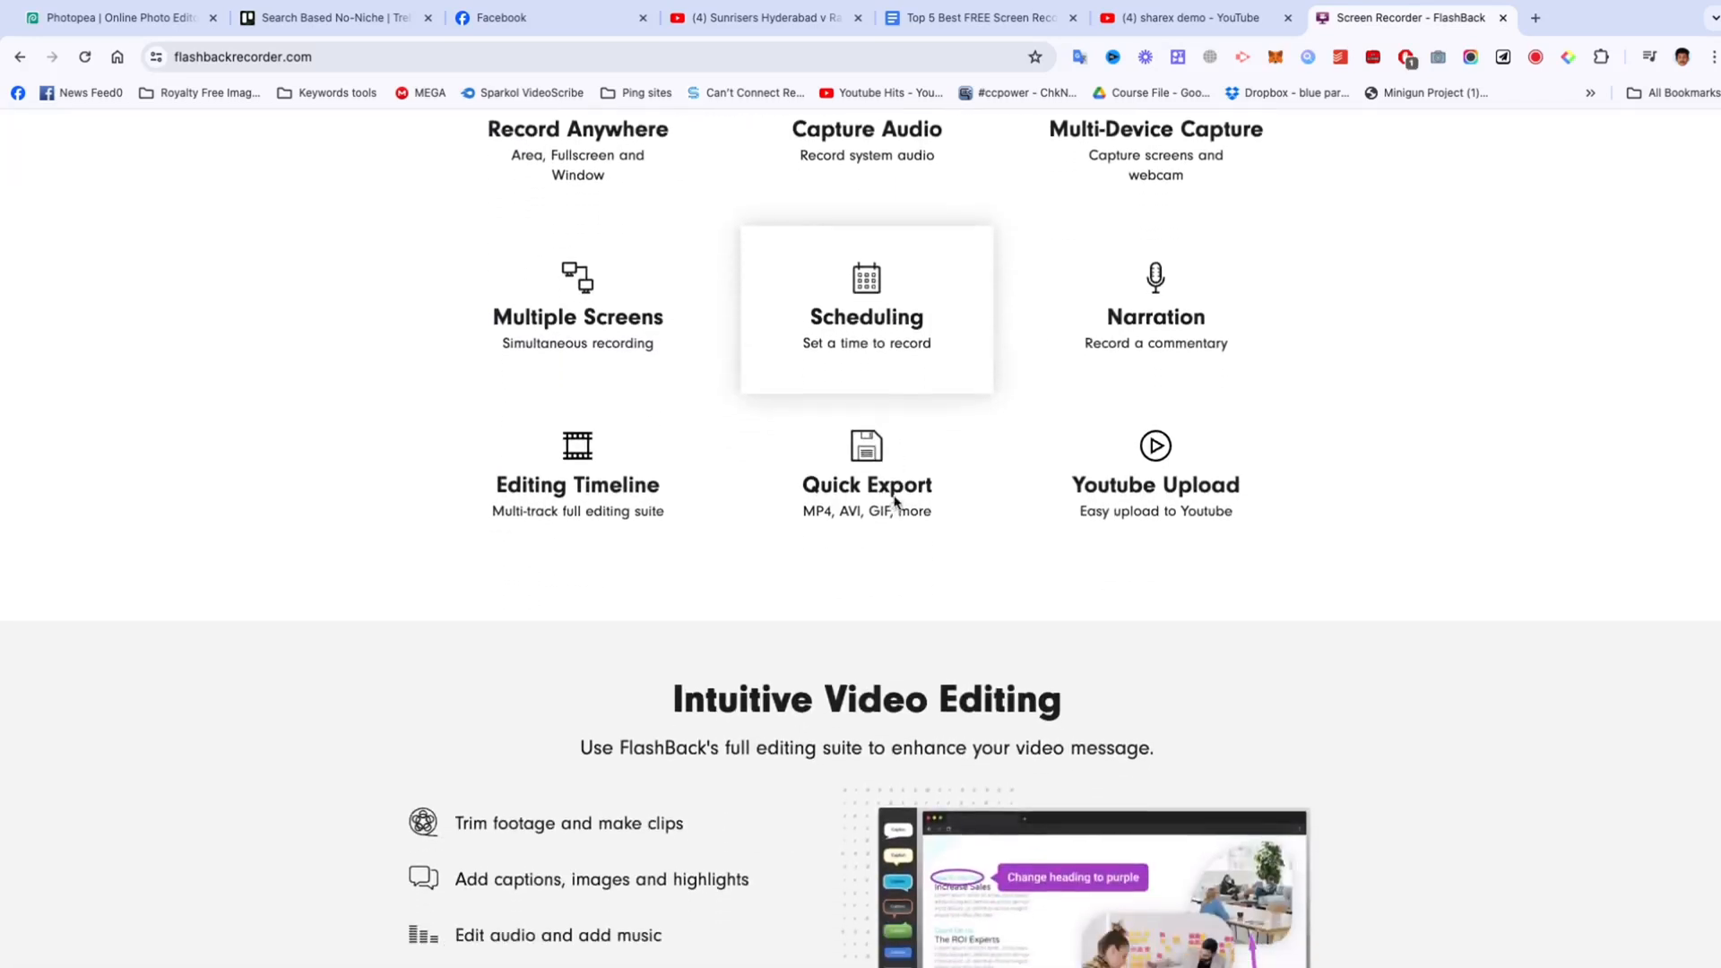
pyautogui.scroll(-3)
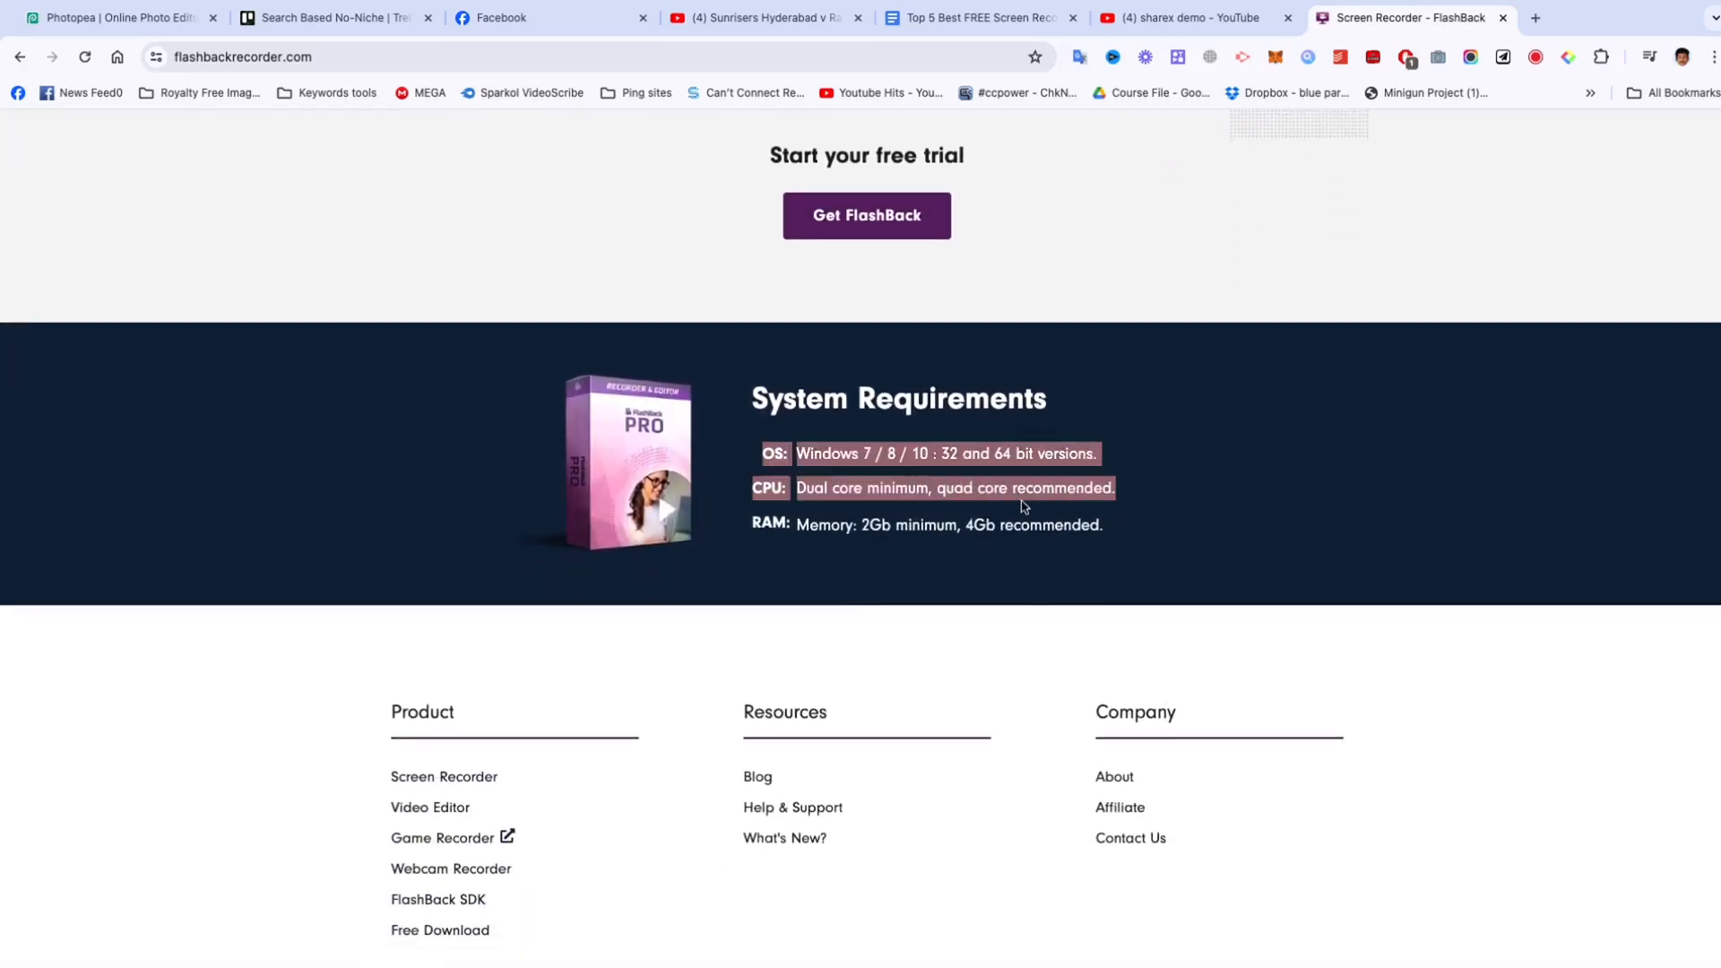
pyautogui.scroll(-3)
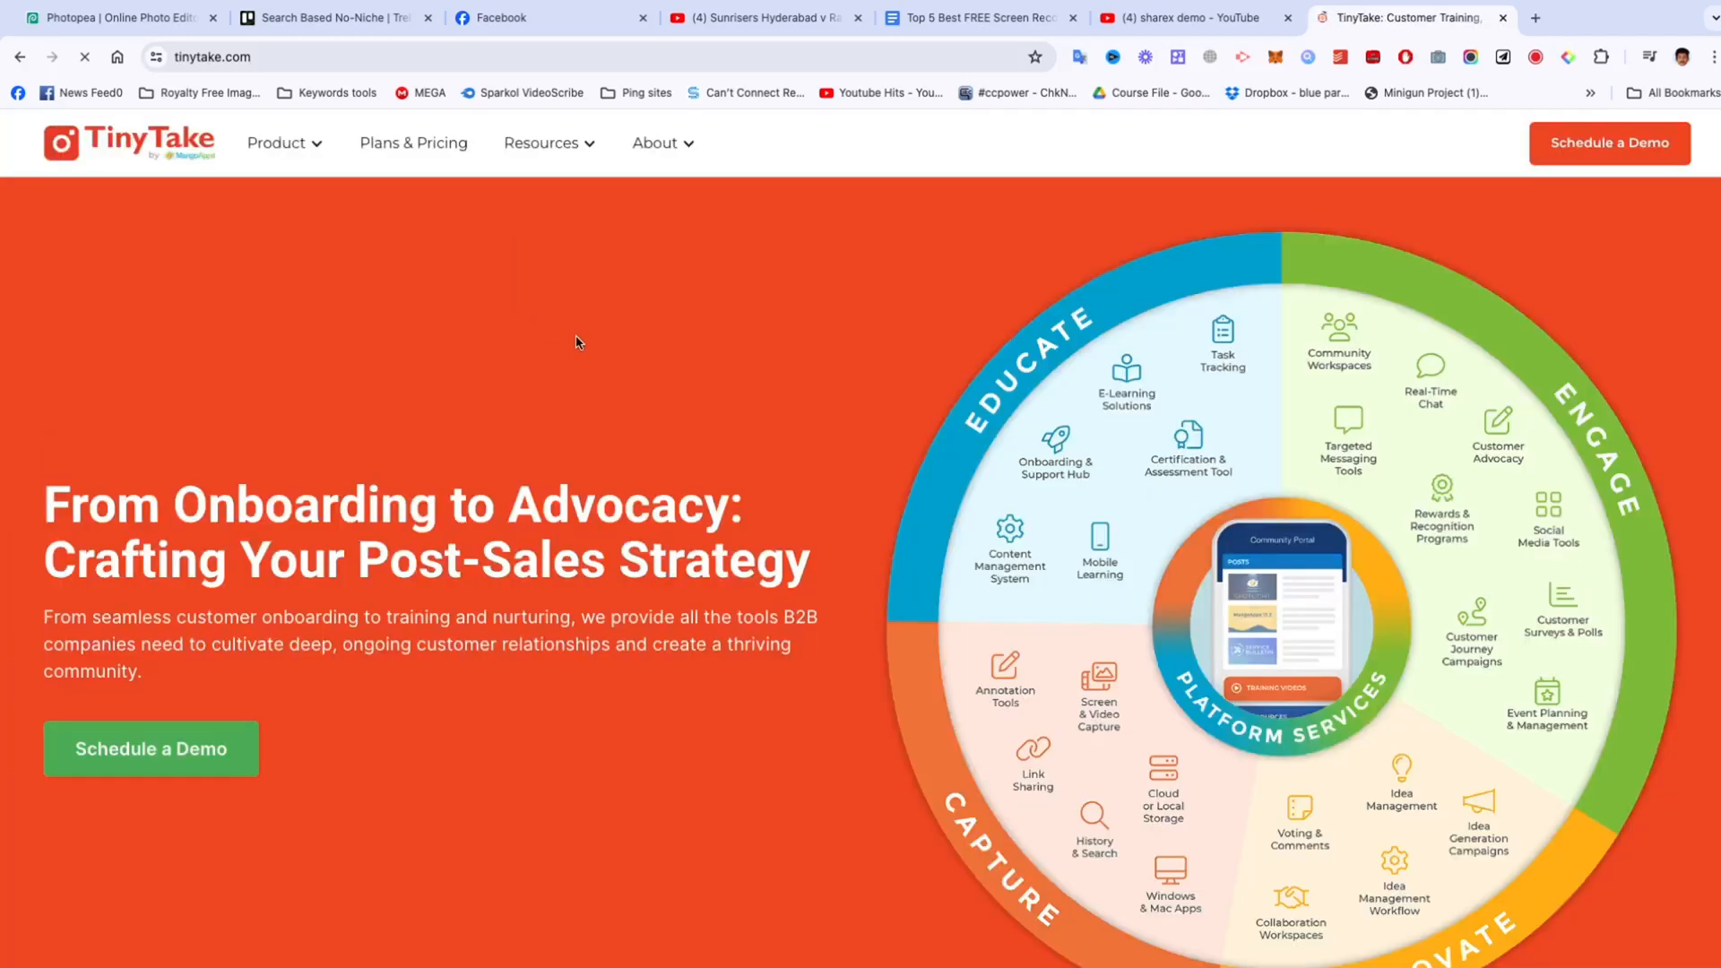
# Step: Scroll the TinyTake homepage to its Start Your Journey section and footer, then start an OBS search
pyautogui.scroll(-3)
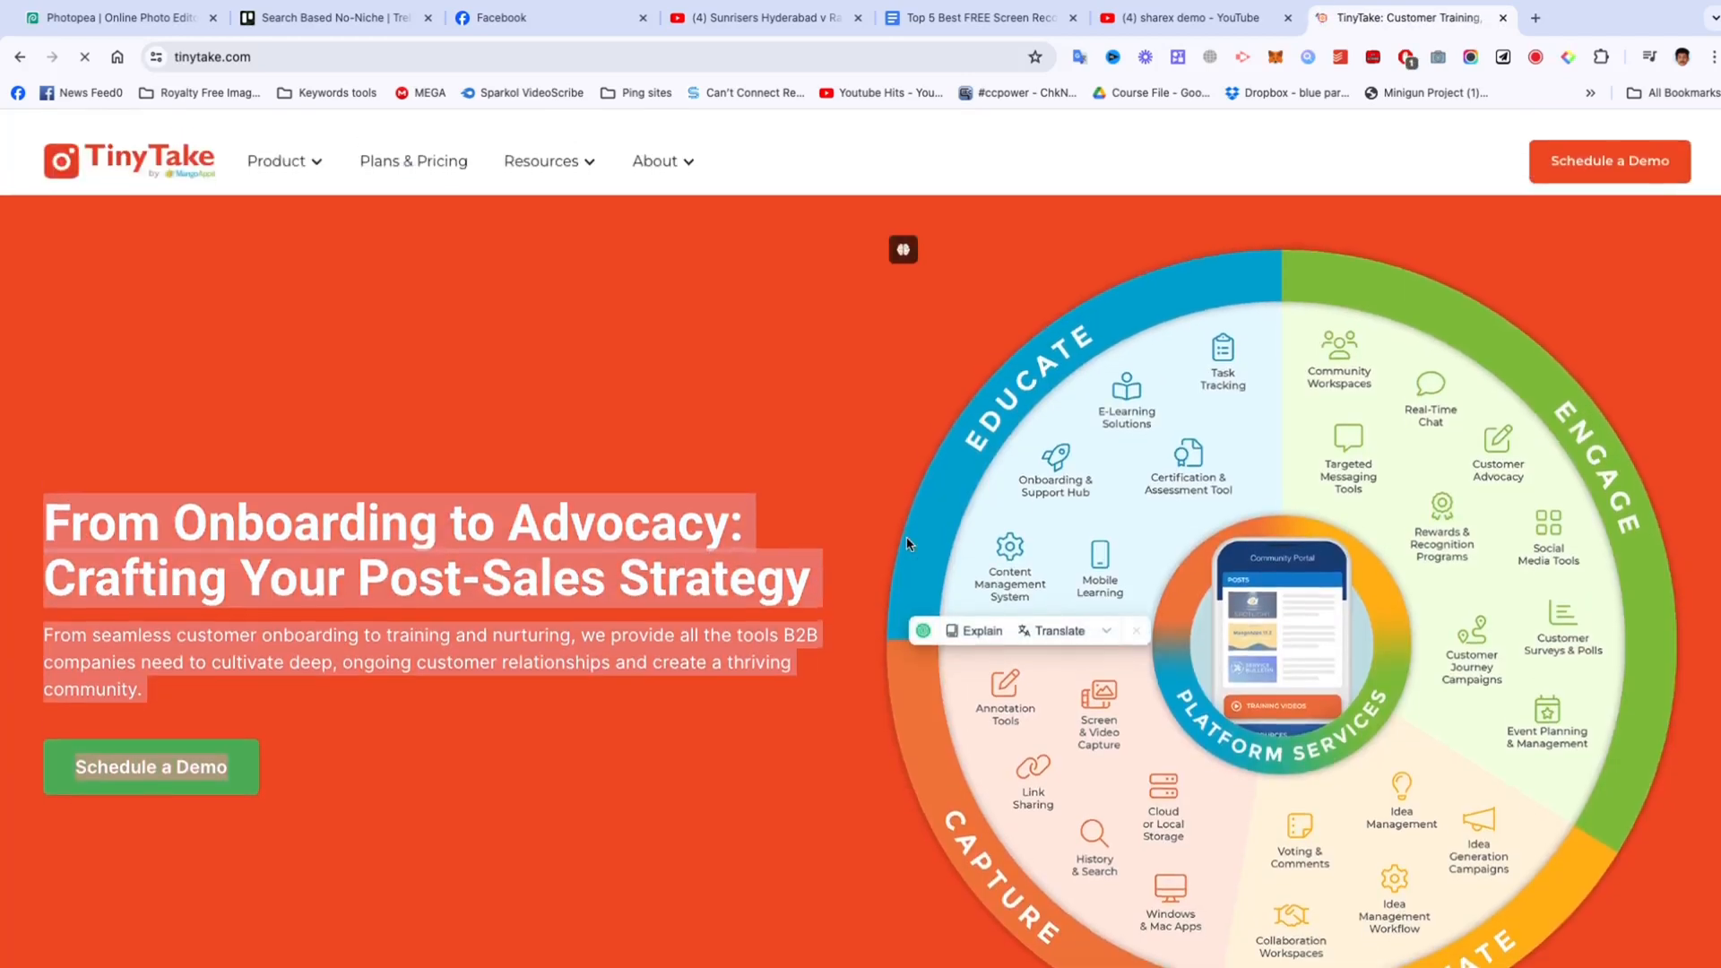
pyautogui.scroll(-3)
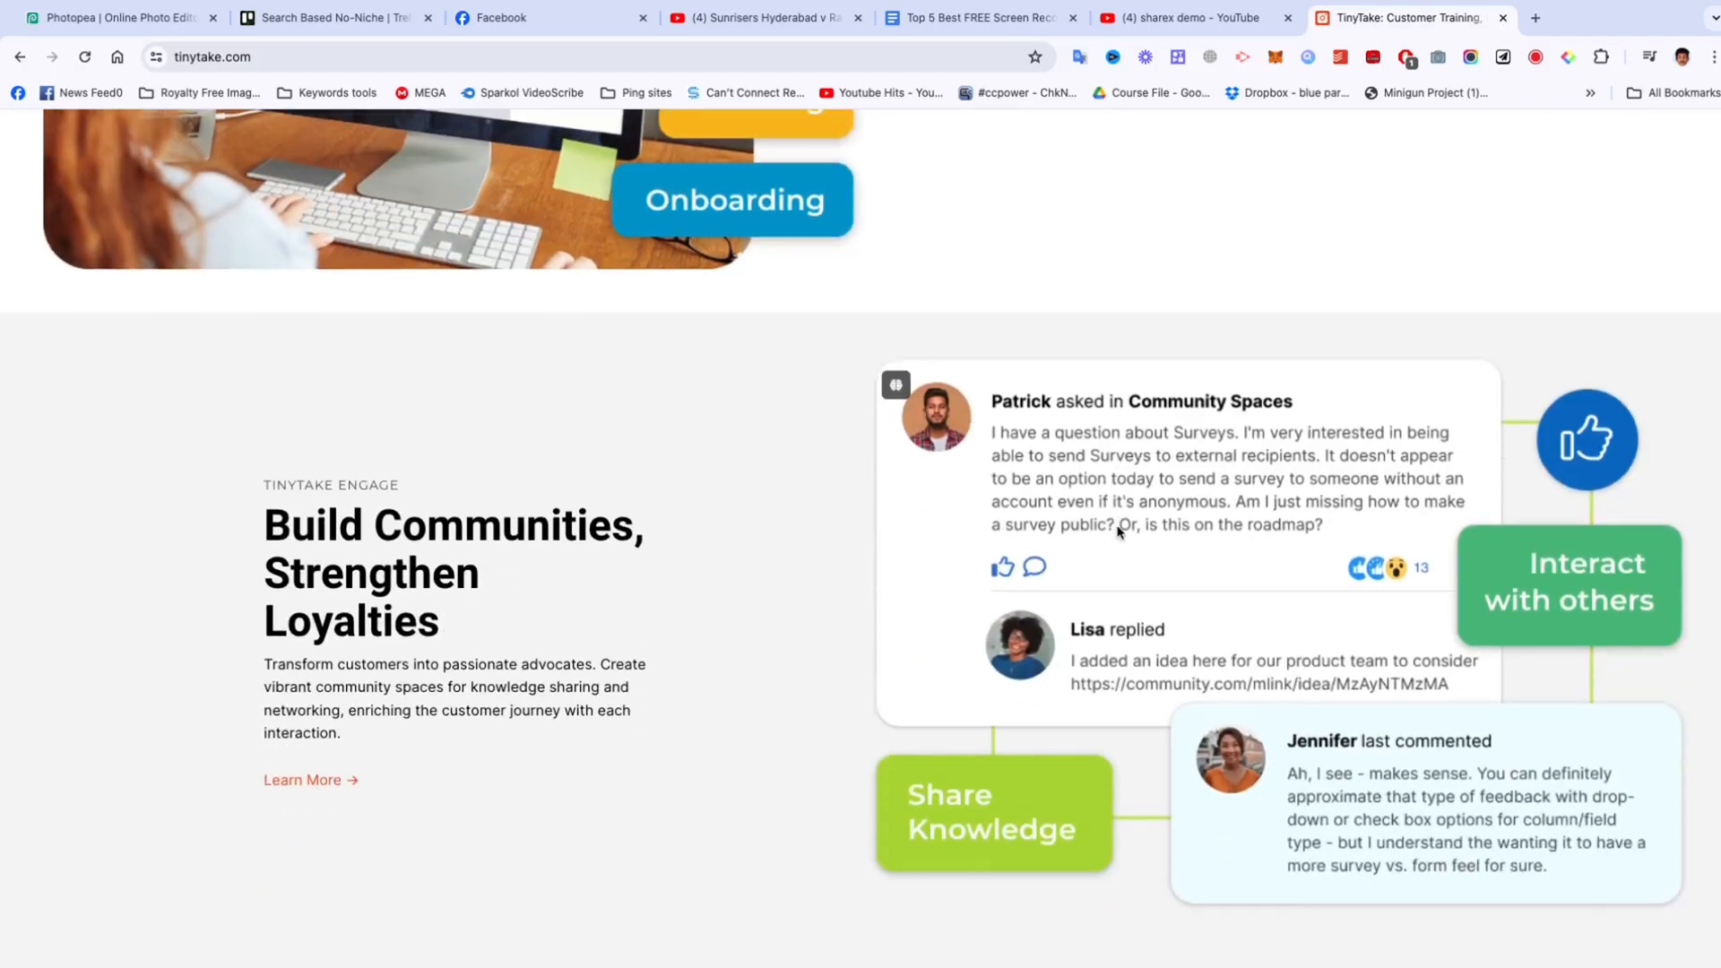
pyautogui.scroll(-3)
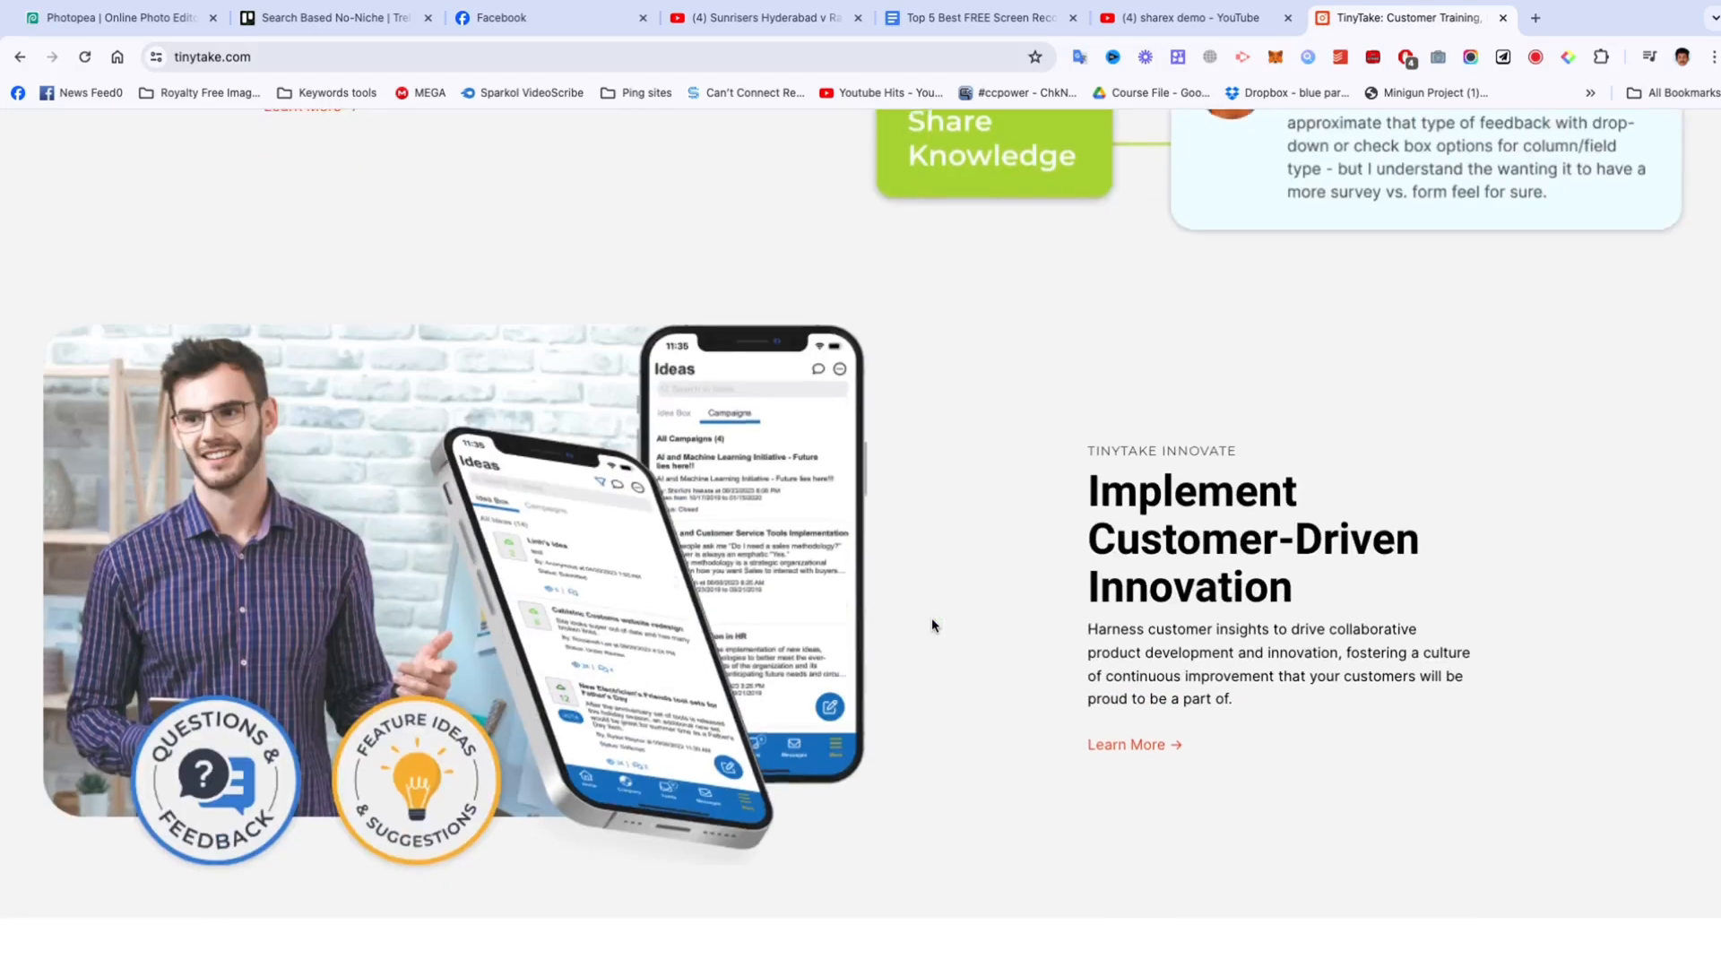
pyautogui.scroll(-3)
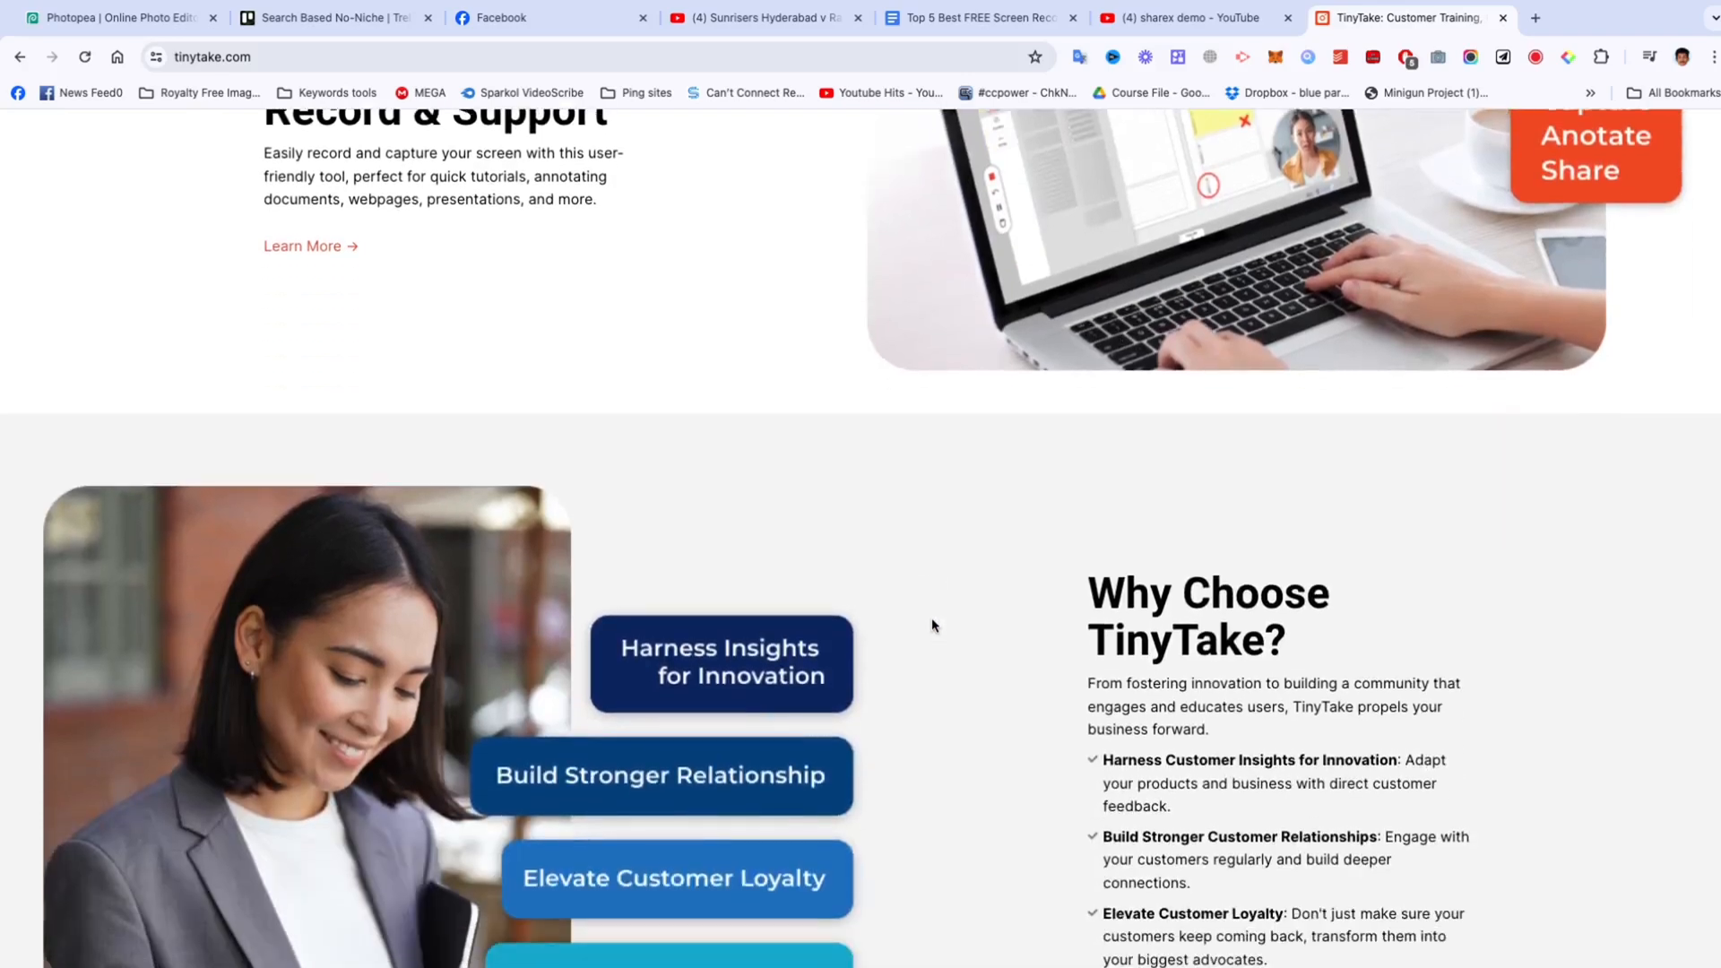
pyautogui.scroll(-3)
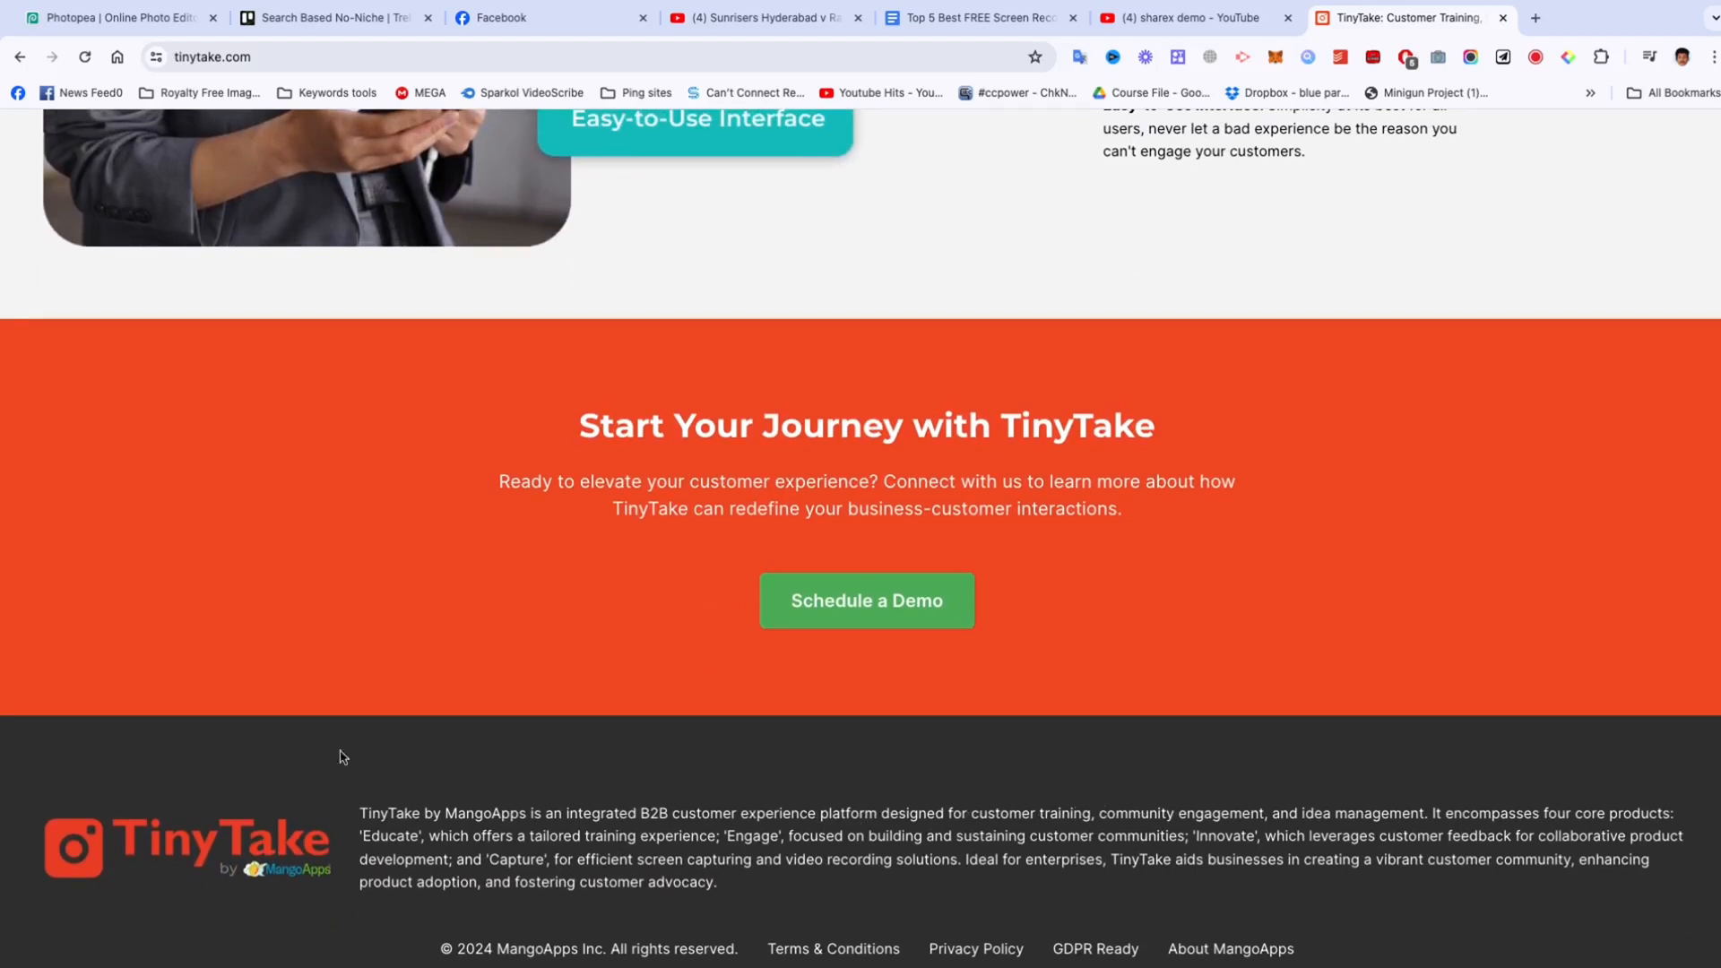
pyautogui.moveTo(729, 829)
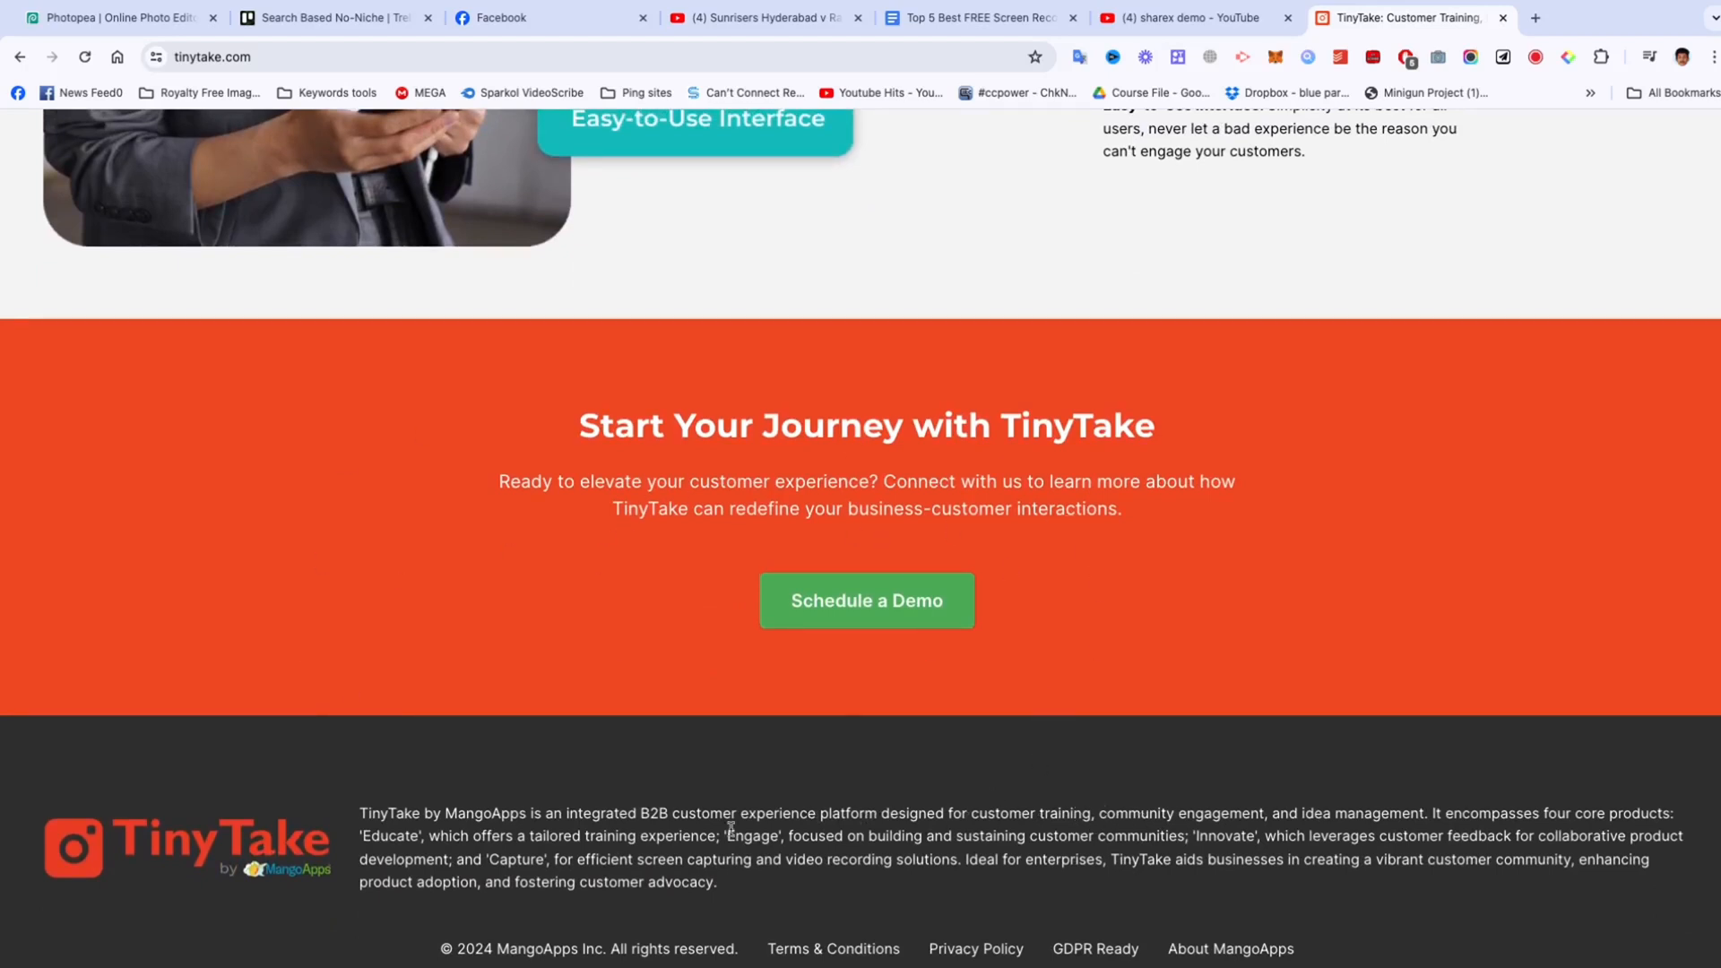
pyautogui.click(1405, 18)
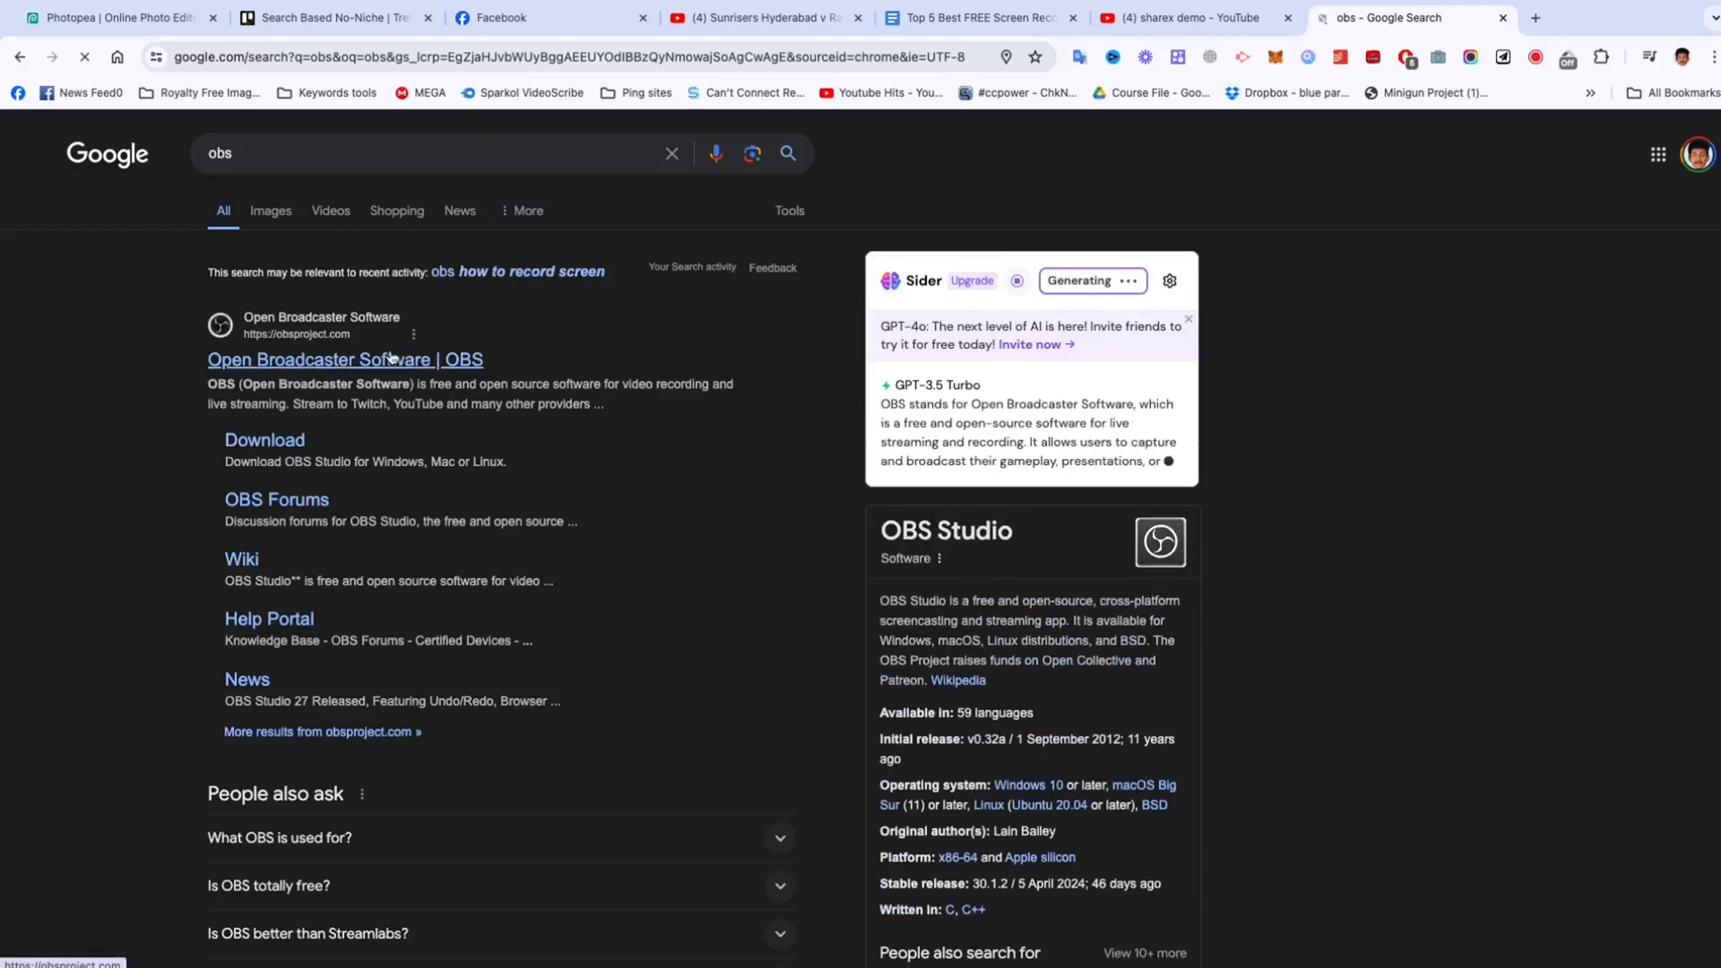
# Step: Open obsproject.com from the results and scroll through its sponsors and Features sections
pyautogui.click(345, 358)
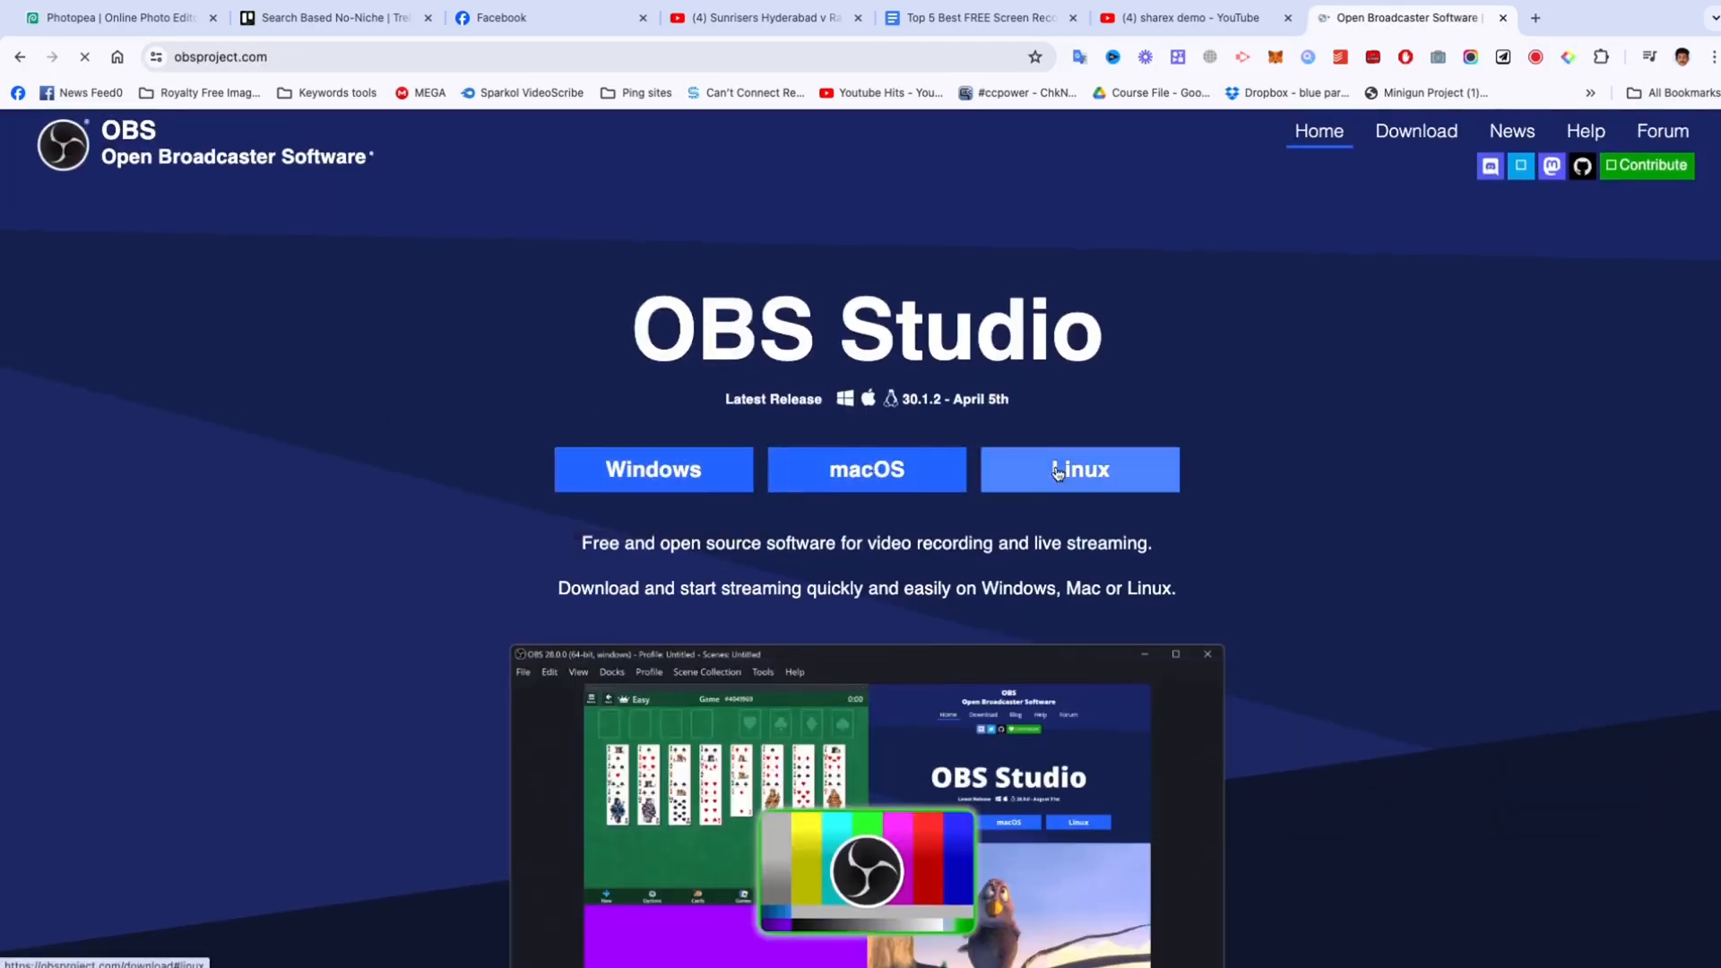
pyautogui.scroll(-3)
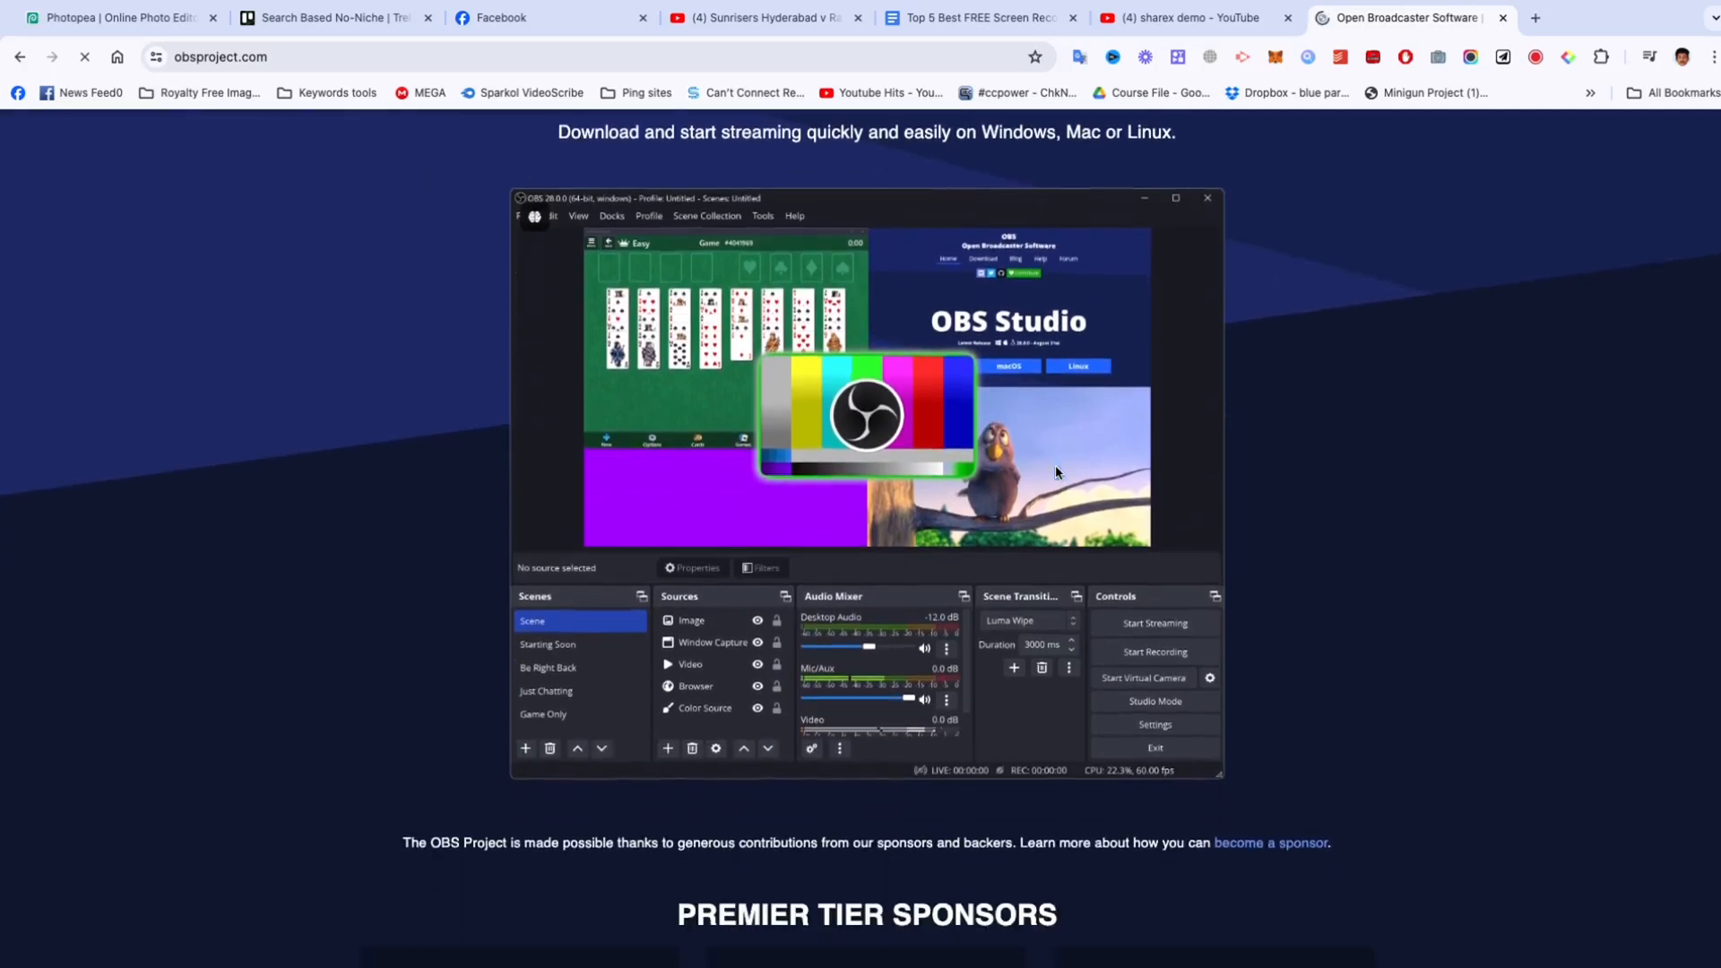
pyautogui.scroll(-3)
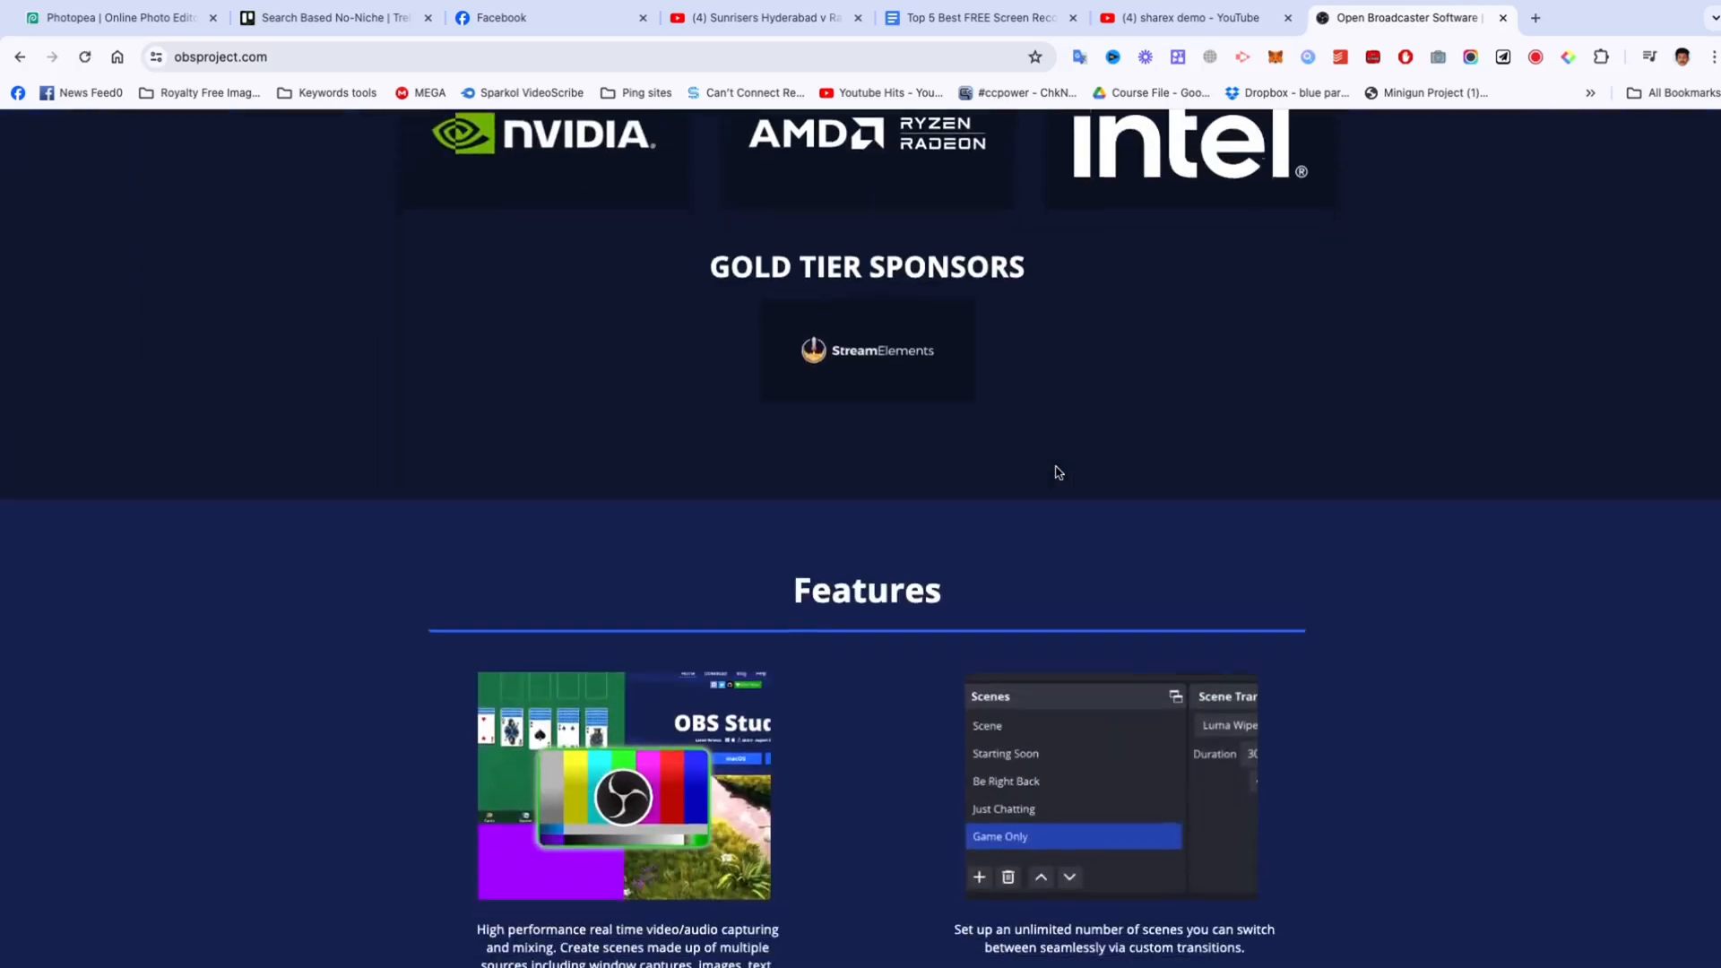
pyautogui.scroll(-3)
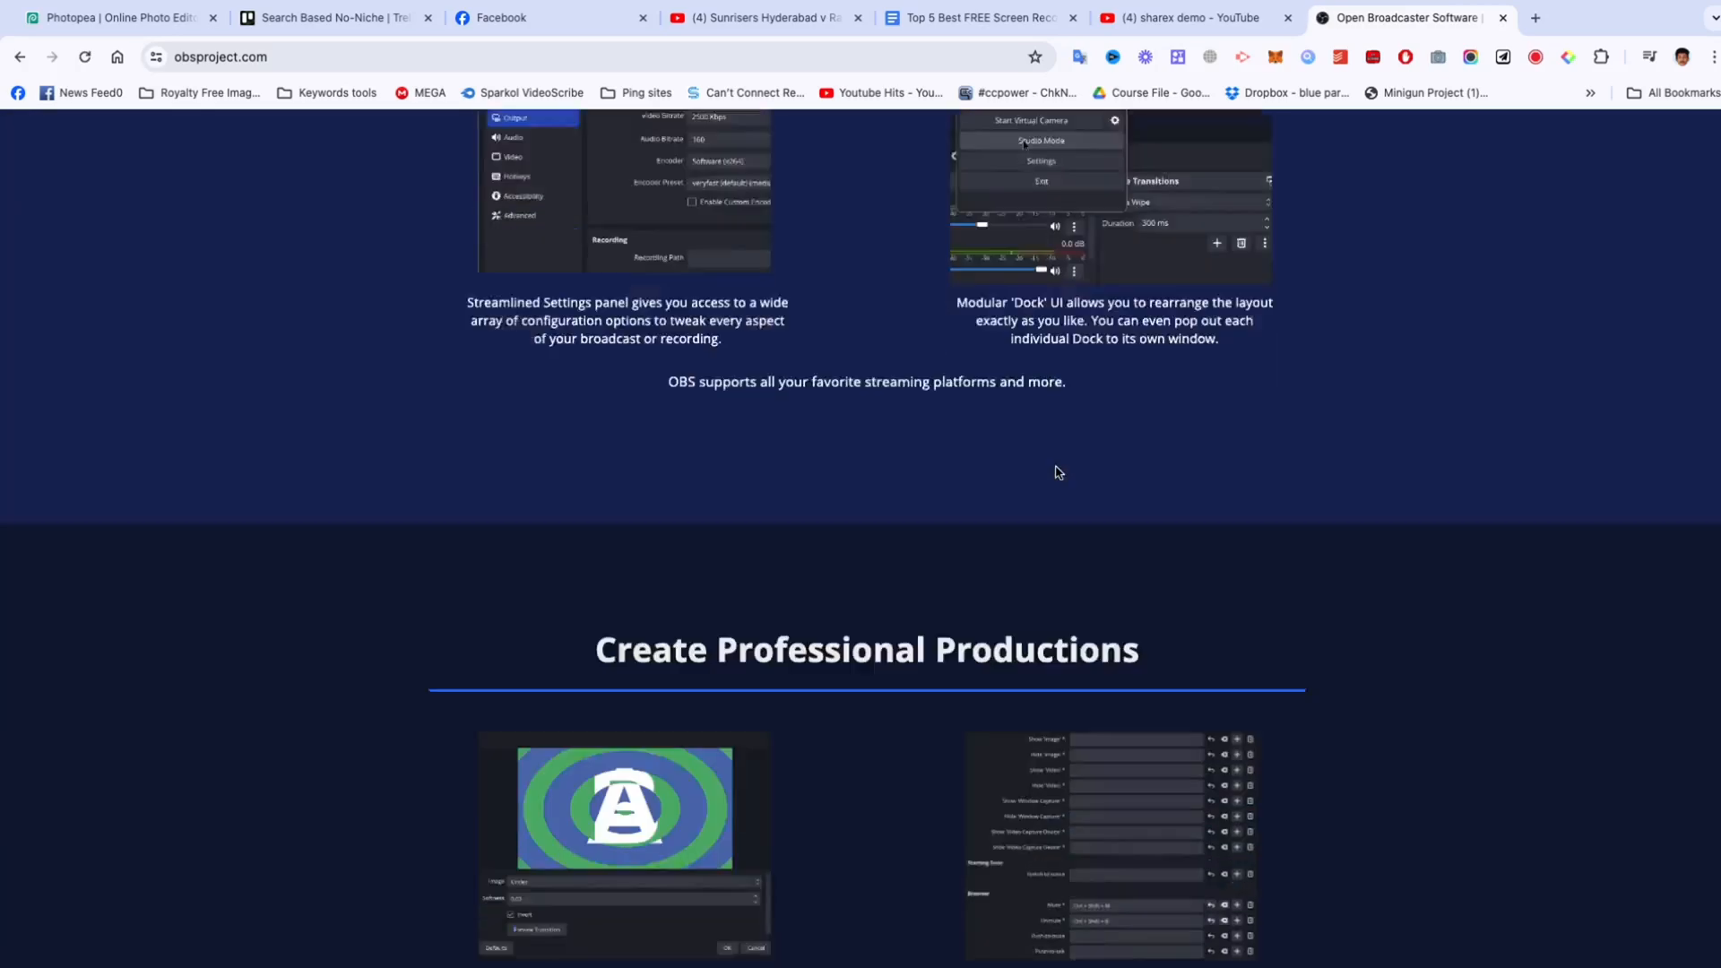
pyautogui.scroll(-3)
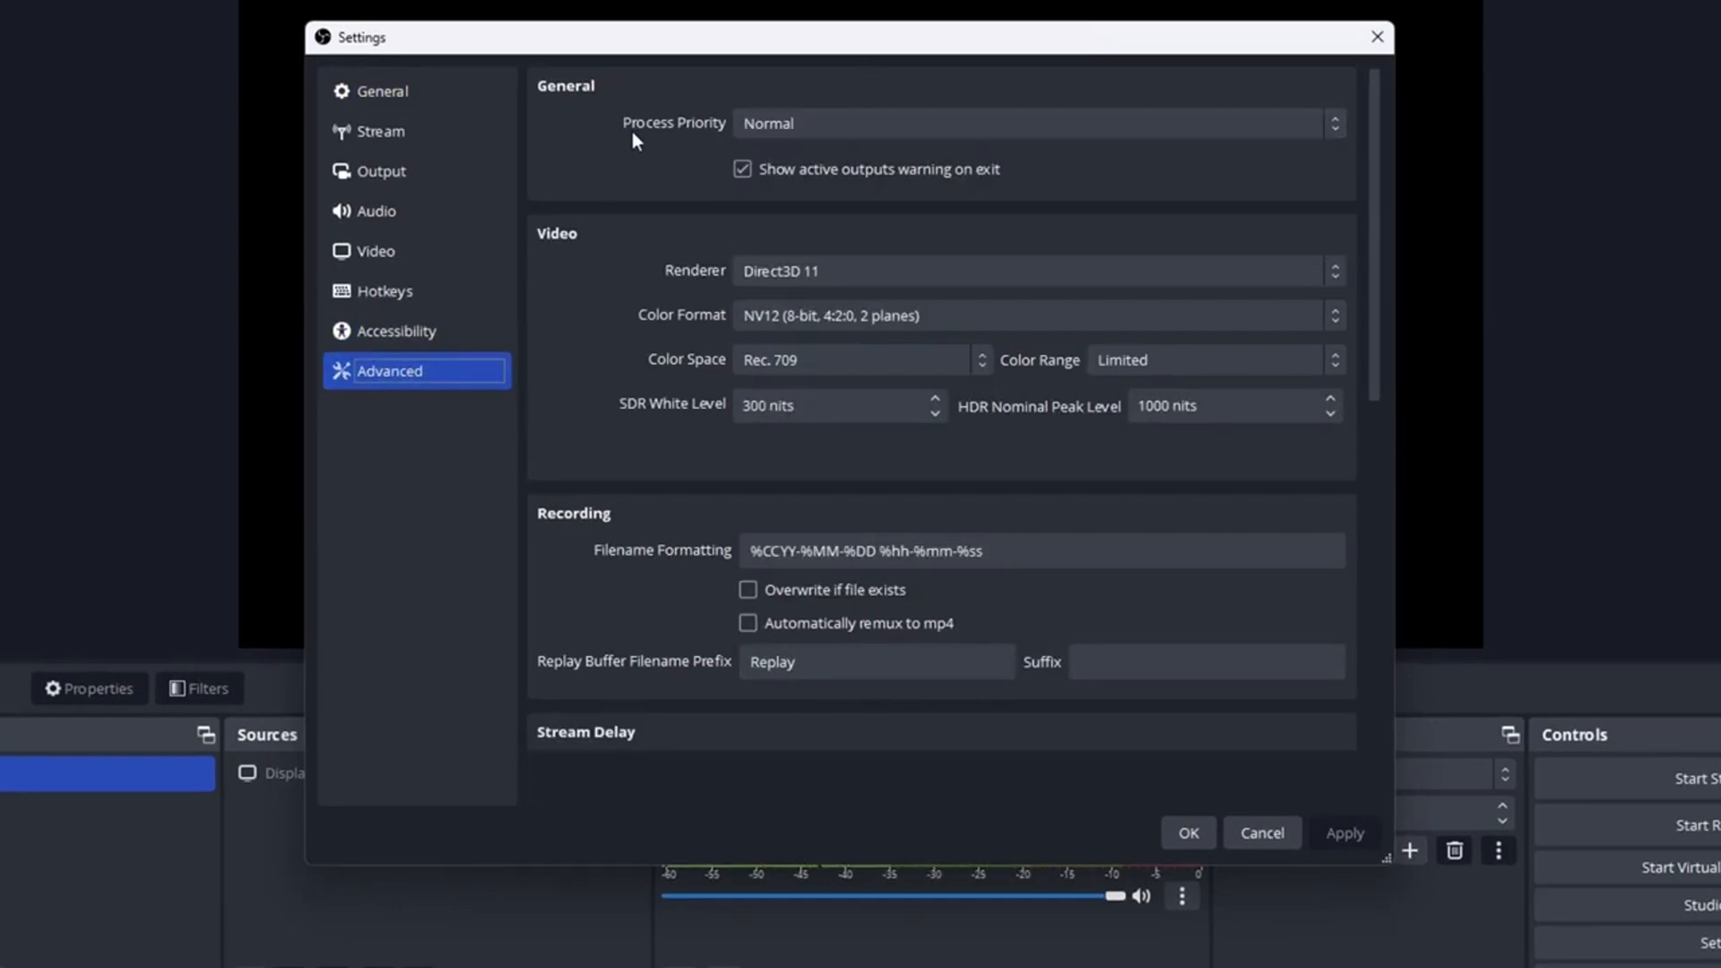
# Step: Set OBS Process Priority to High in Advanced settings and go to Output settings
pyautogui.click(1032, 123)
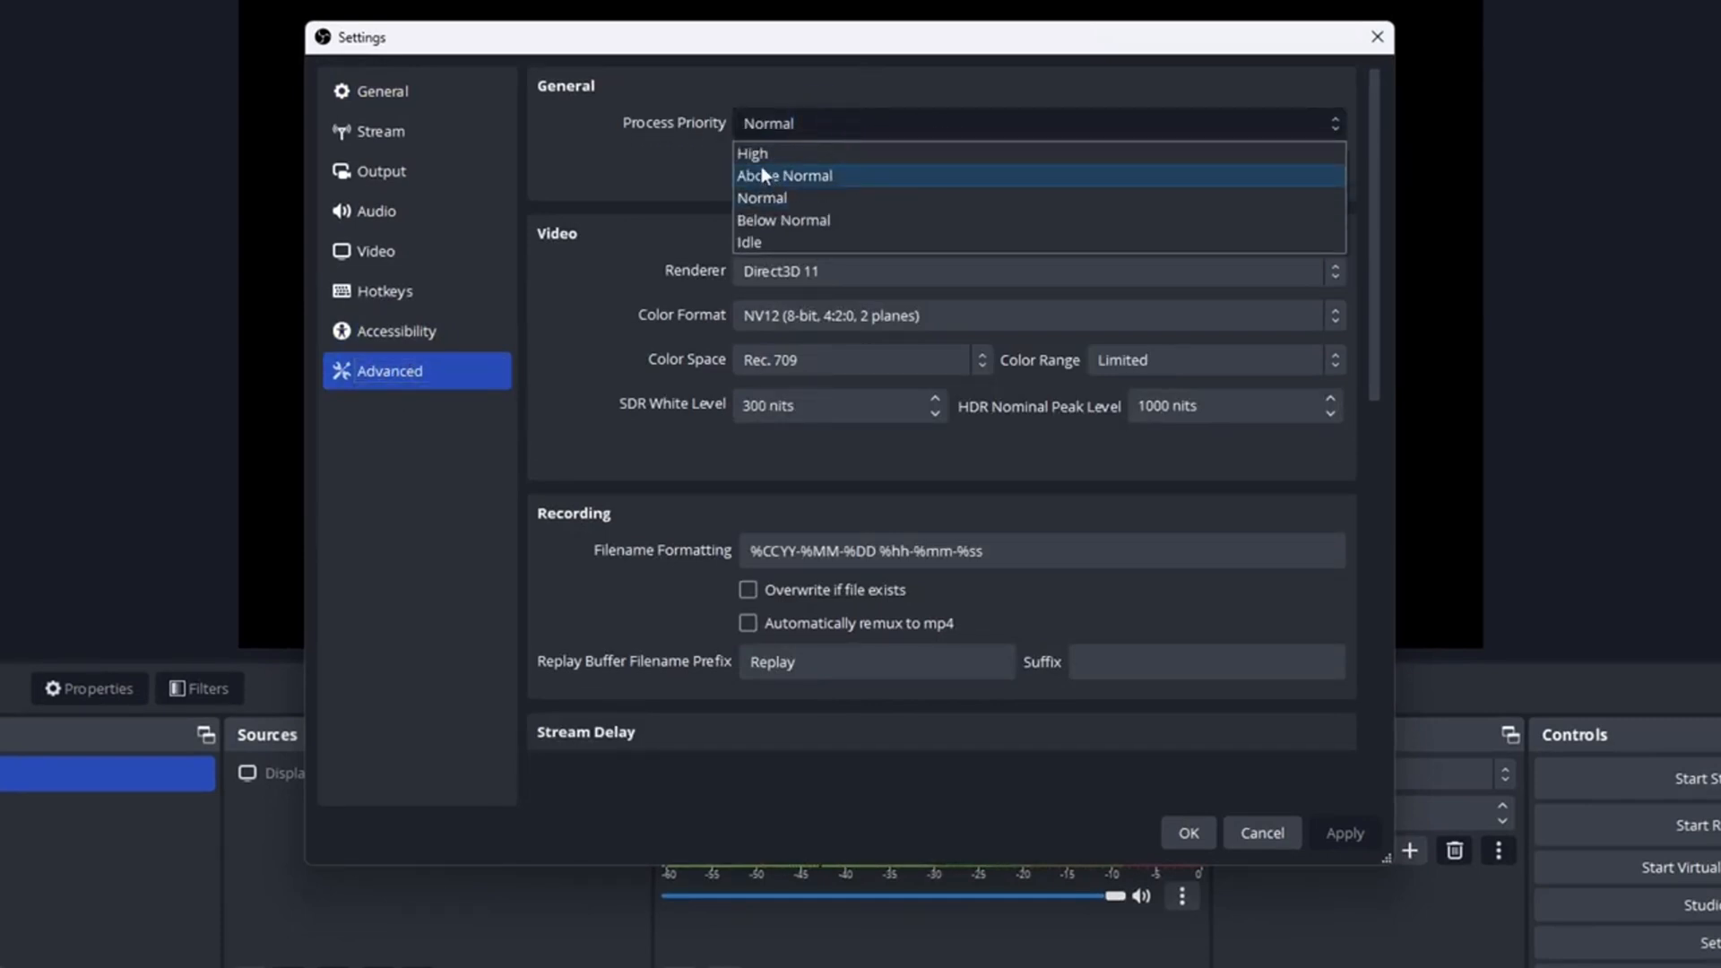
pyautogui.click(752, 153)
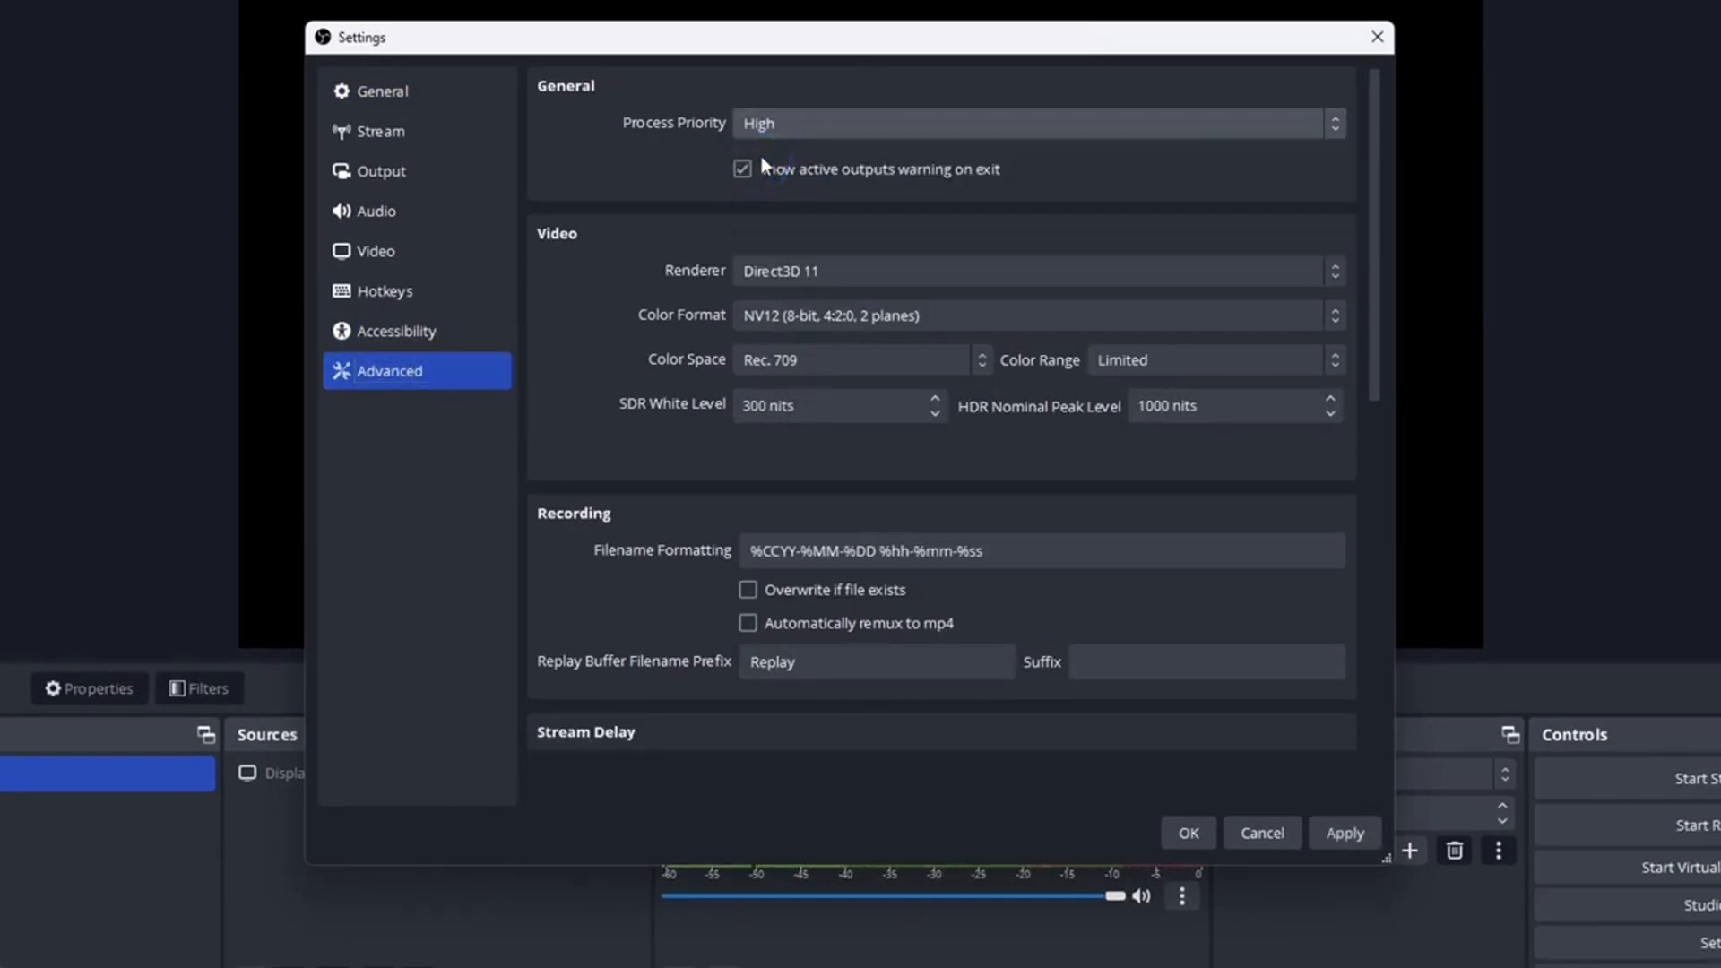
pyautogui.click(382, 171)
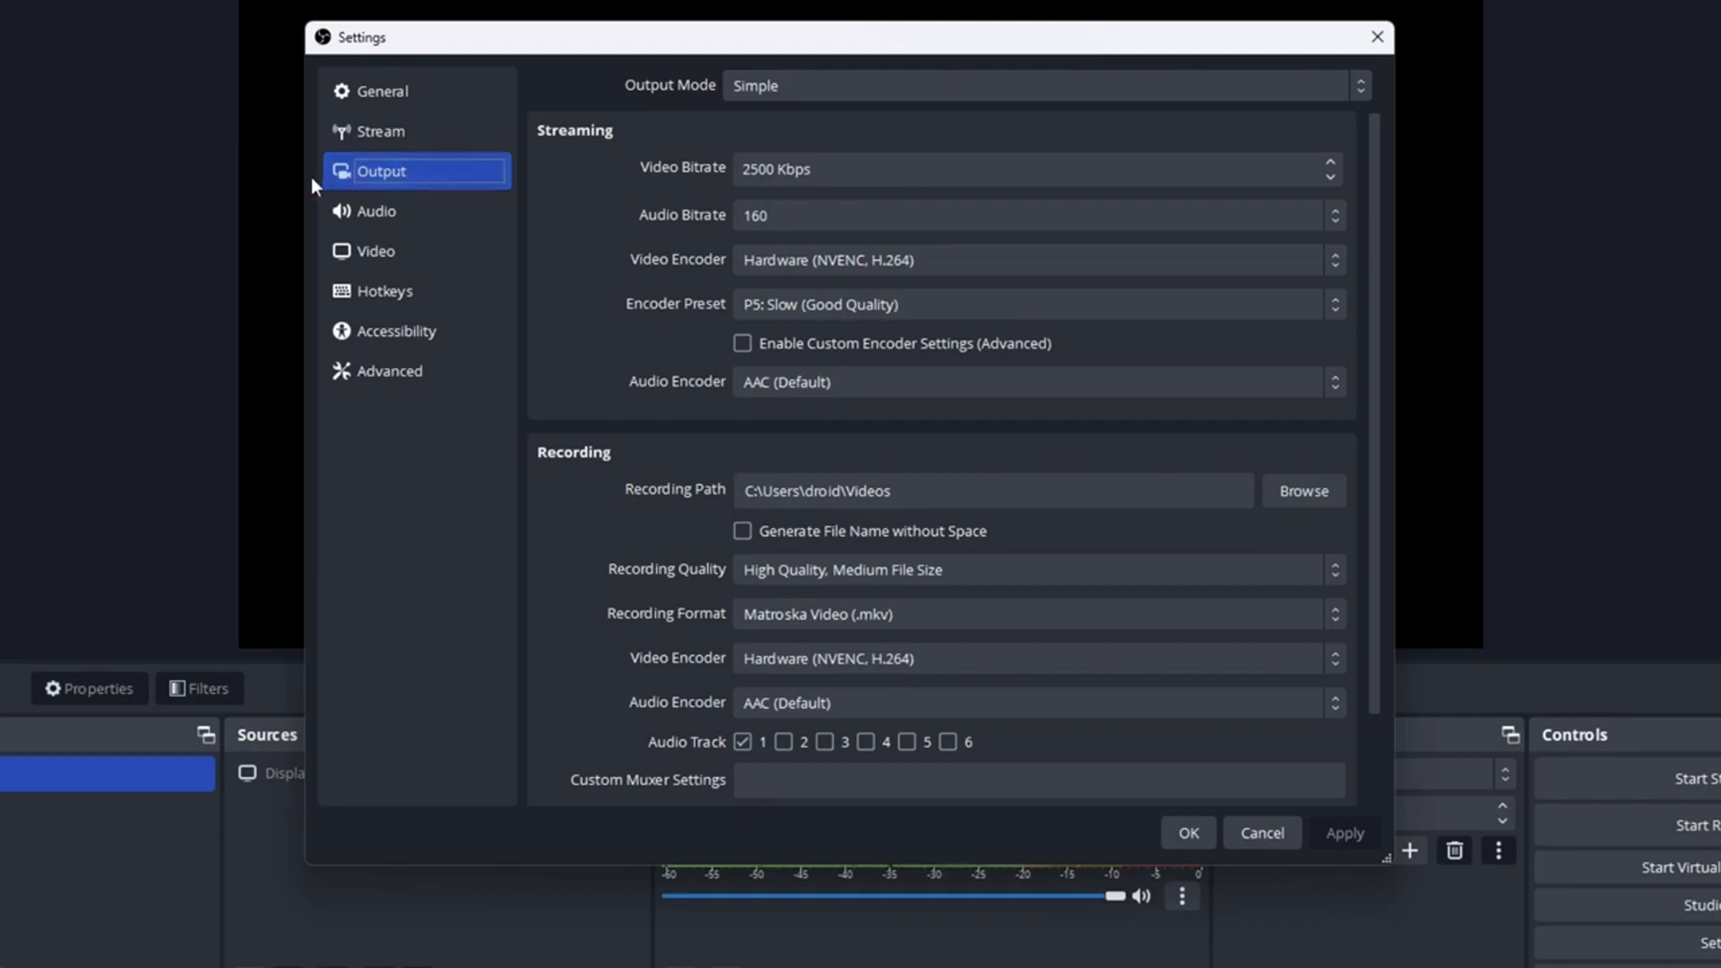
pyautogui.moveTo(635, 98)
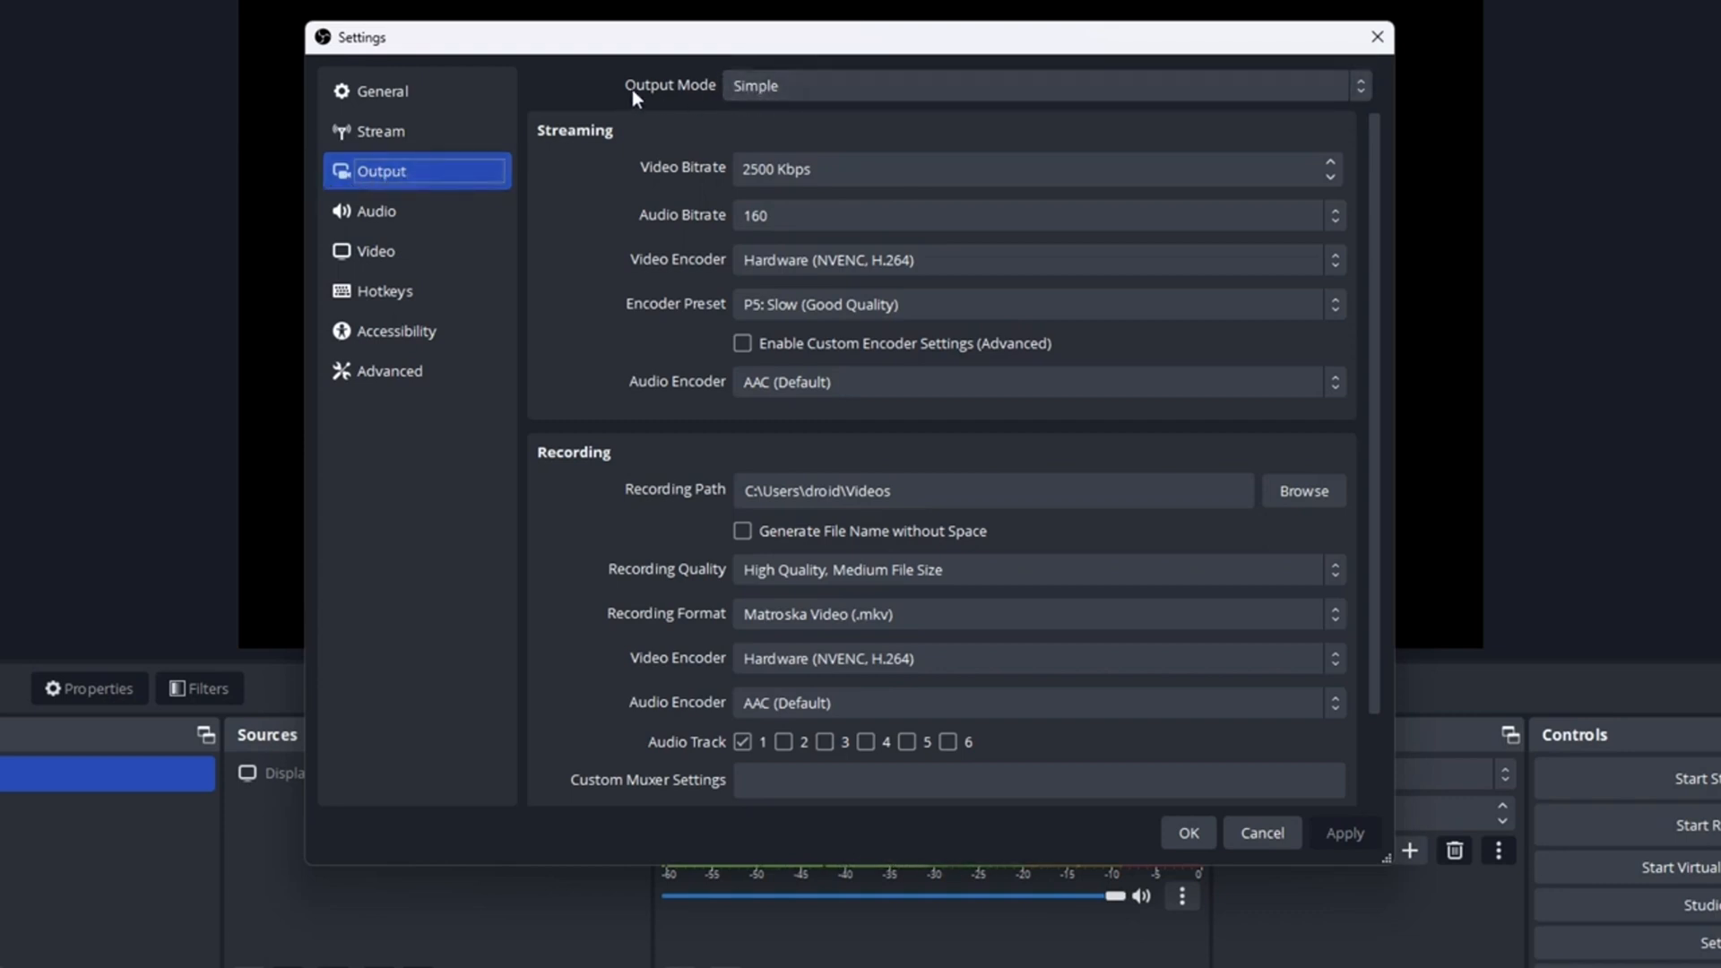
# Step: Switch Output Mode from Simple to Advanced and show the Recording tab settings
pyautogui.click(1041, 86)
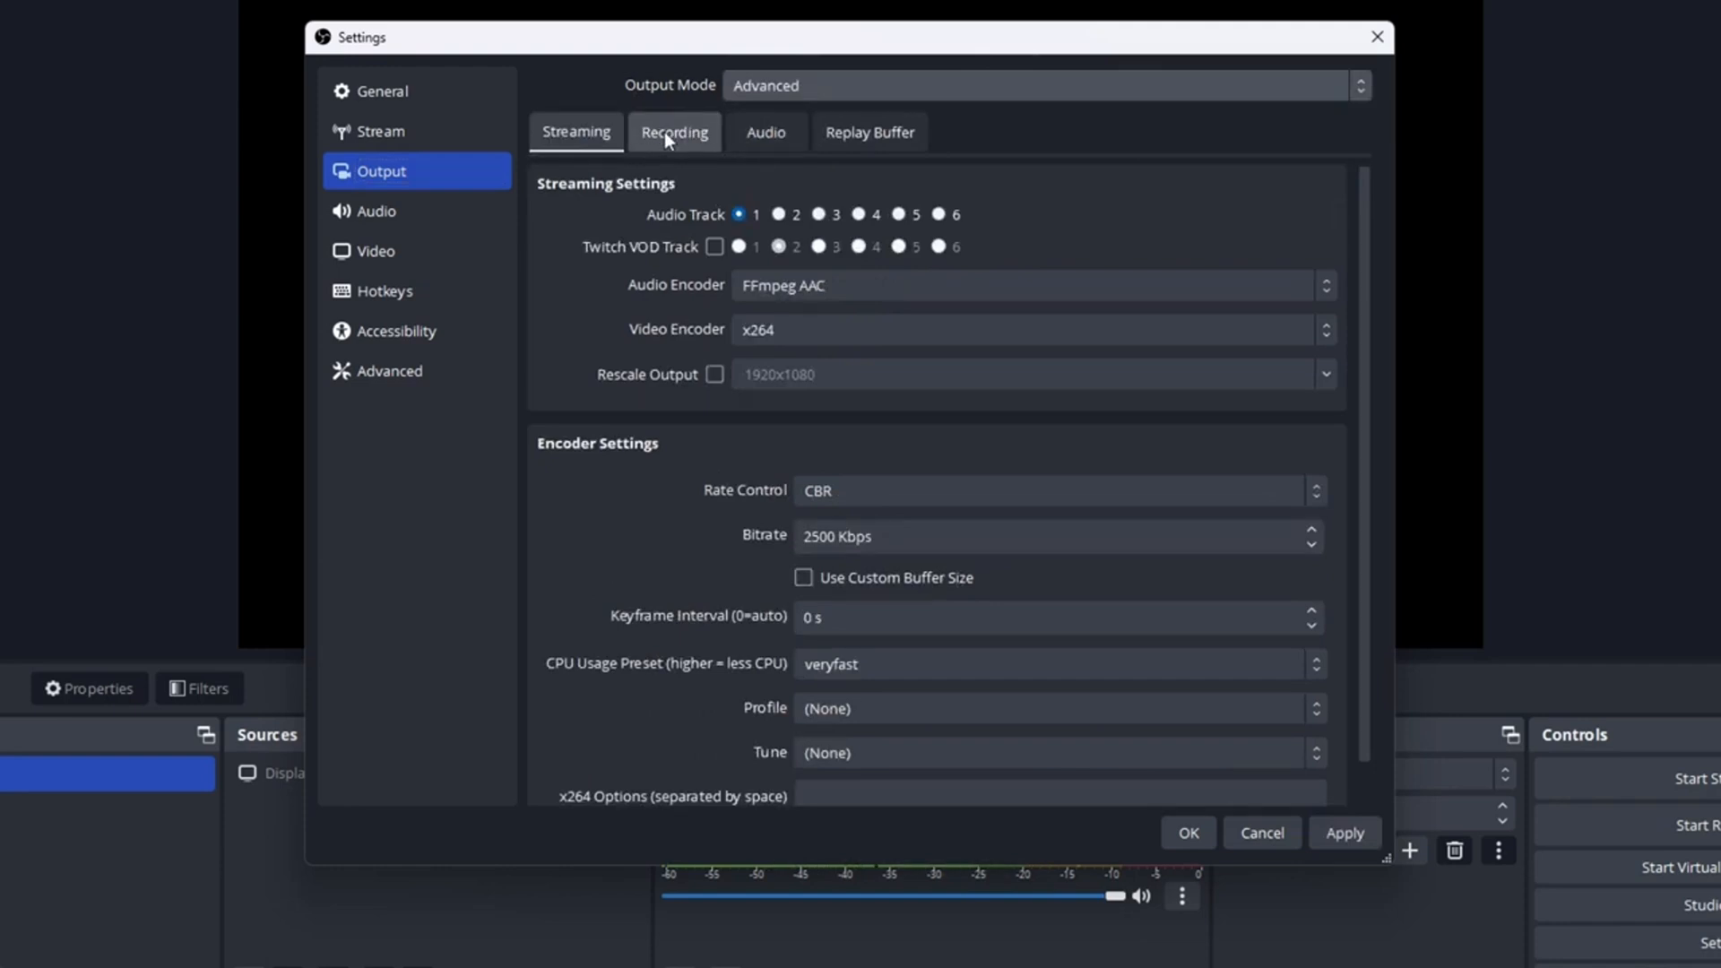
pyautogui.click(674, 132)
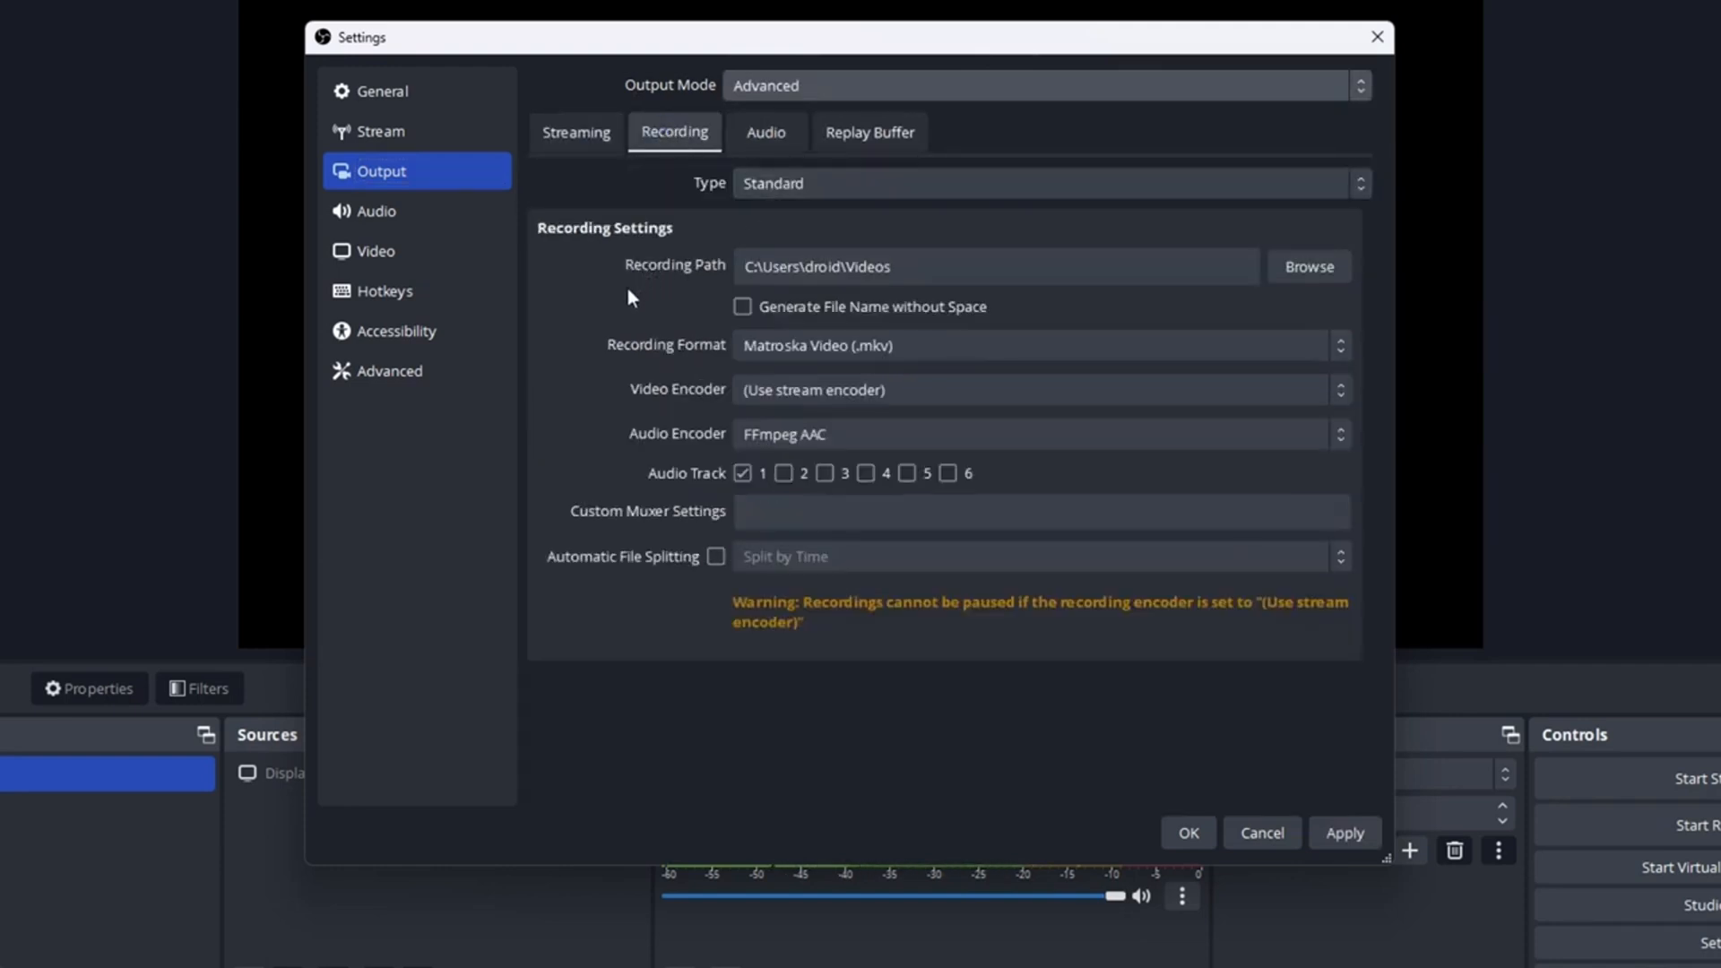
pyautogui.scroll(-3)
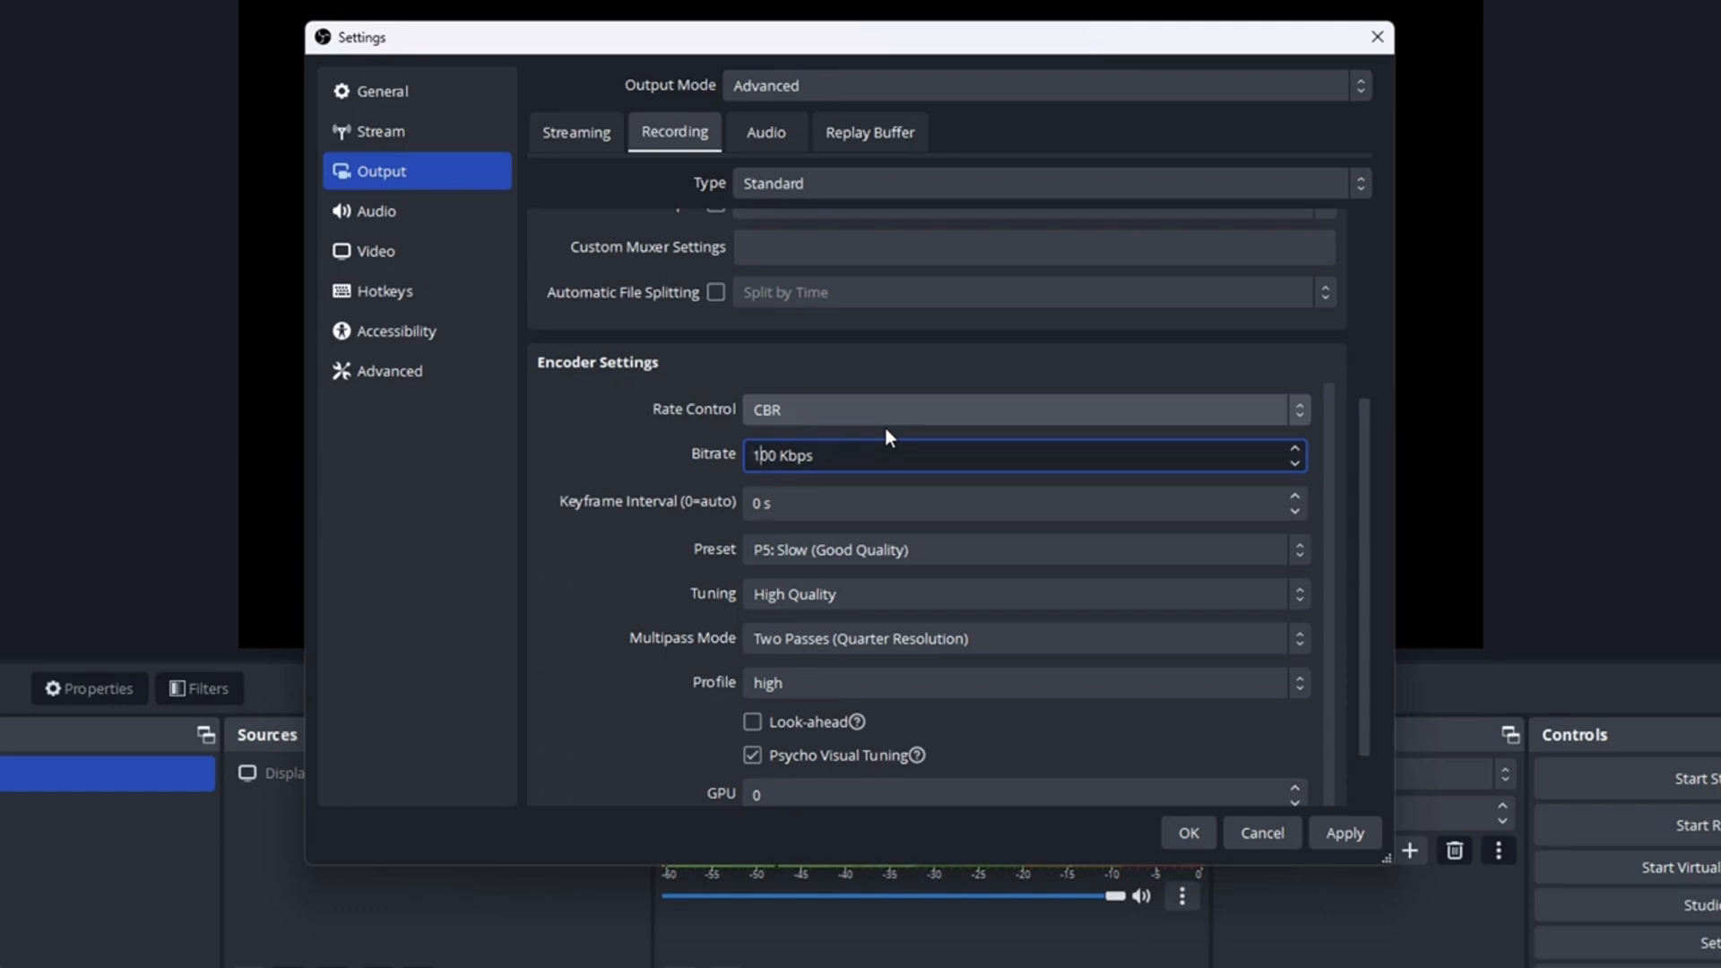
# Step: Enter a 16000 Kbps recording bitrate and review the remaining encoder options
pyautogui.write('16000')
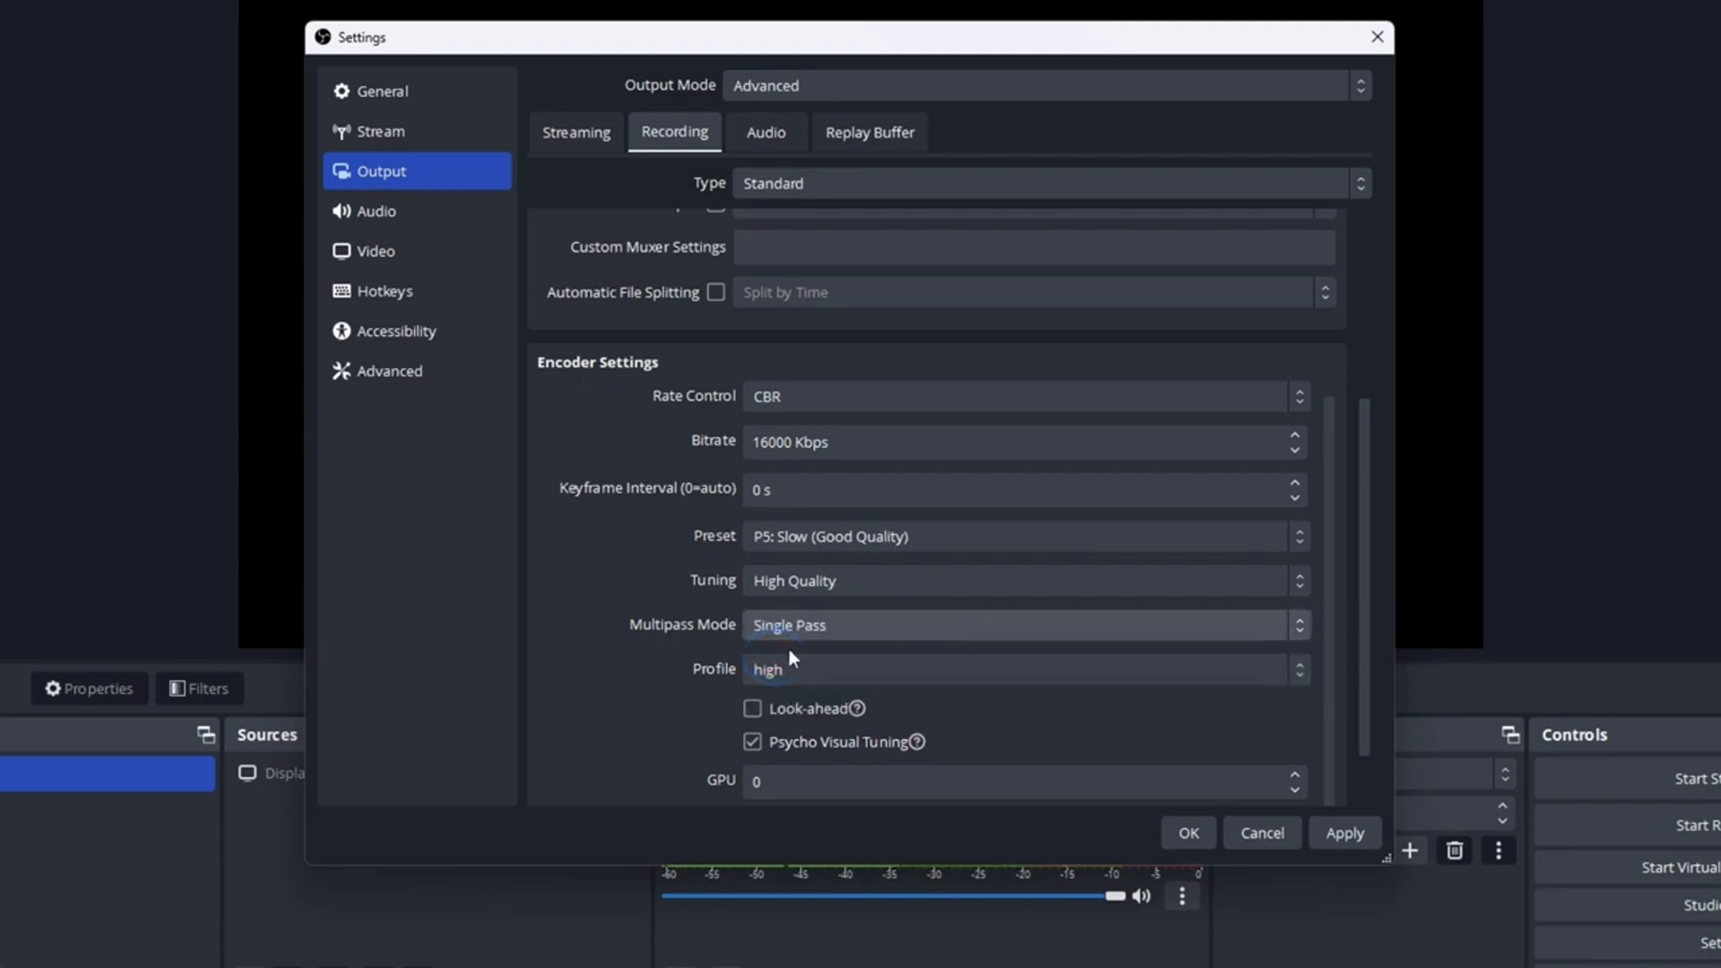
pyautogui.scroll(-3)
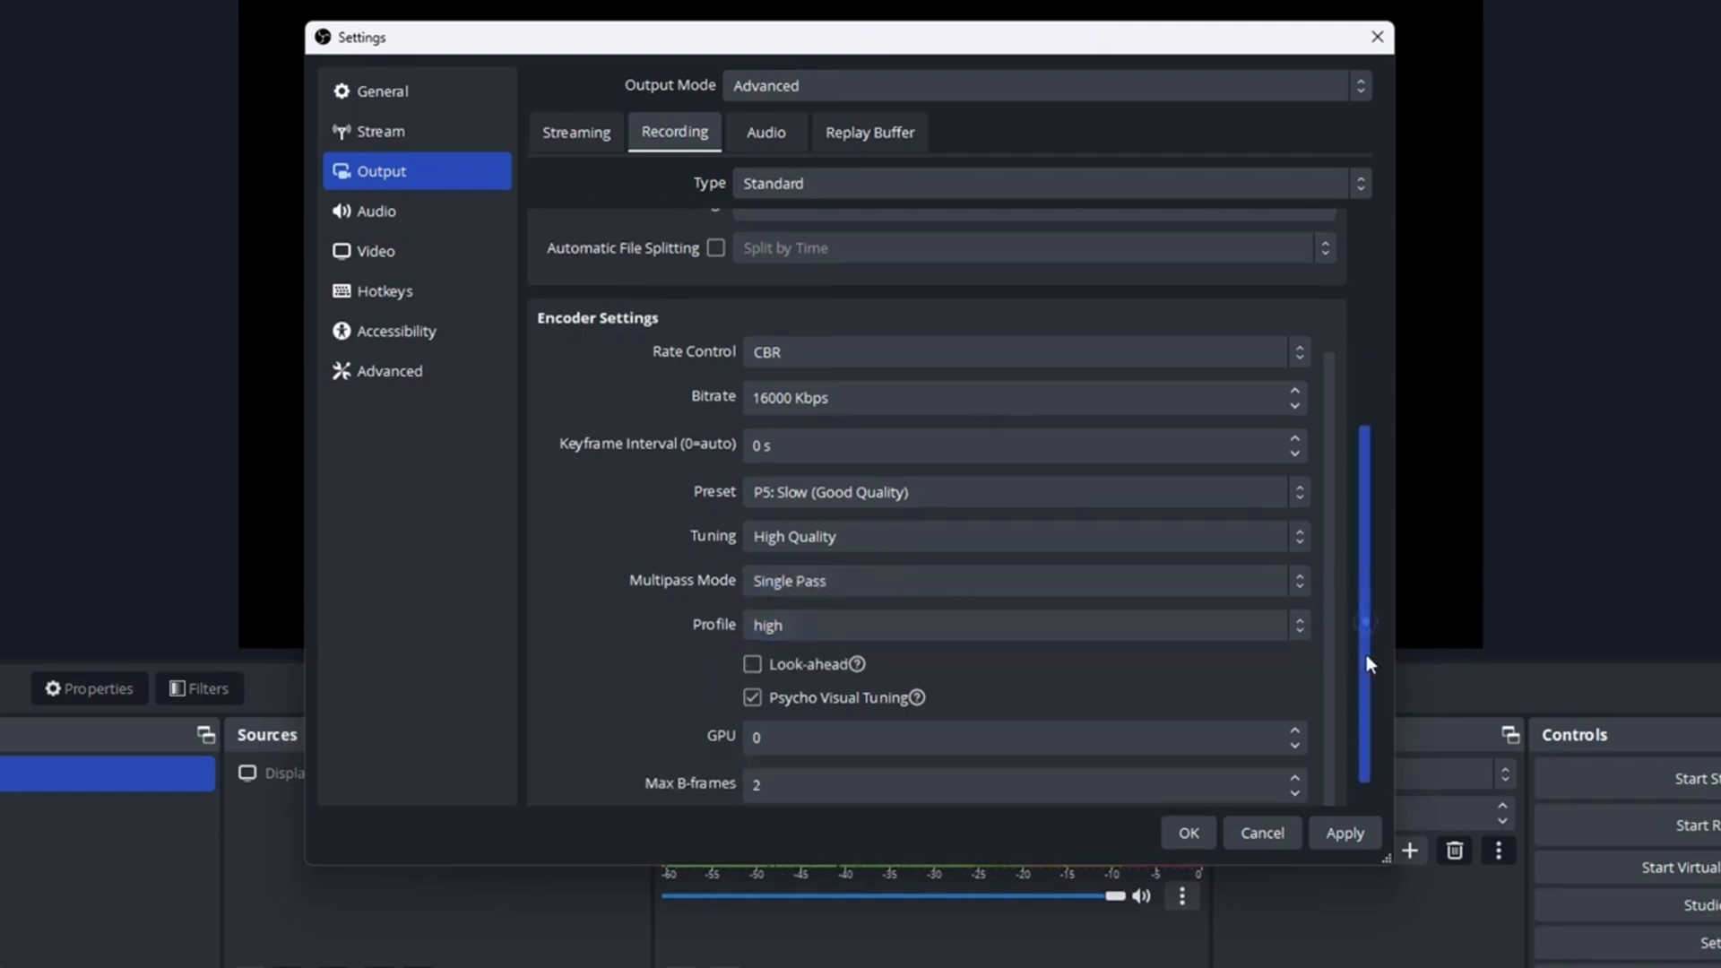